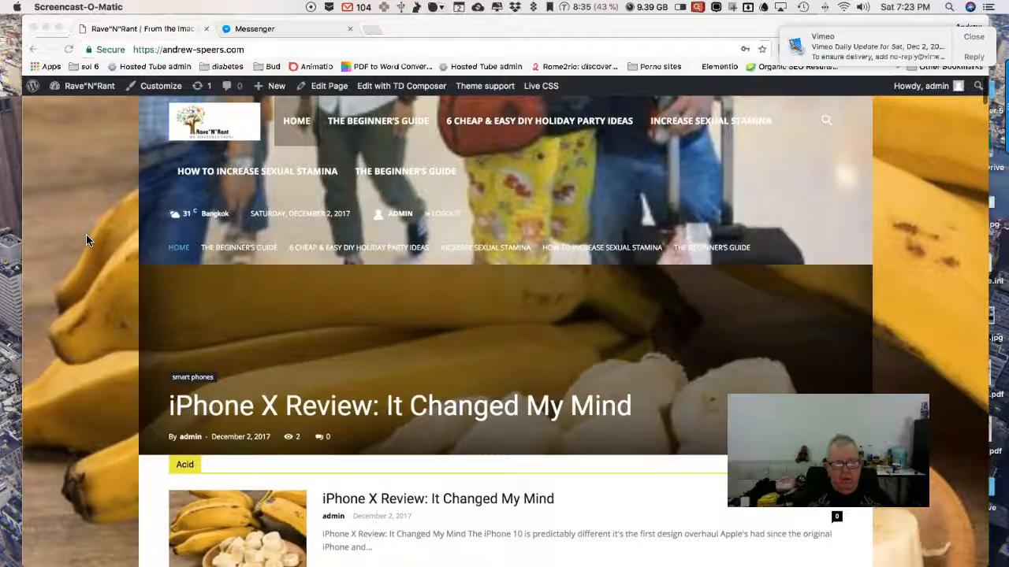
# Step: Scroll down through the public homepage's post sections
pyautogui.scroll(-3)
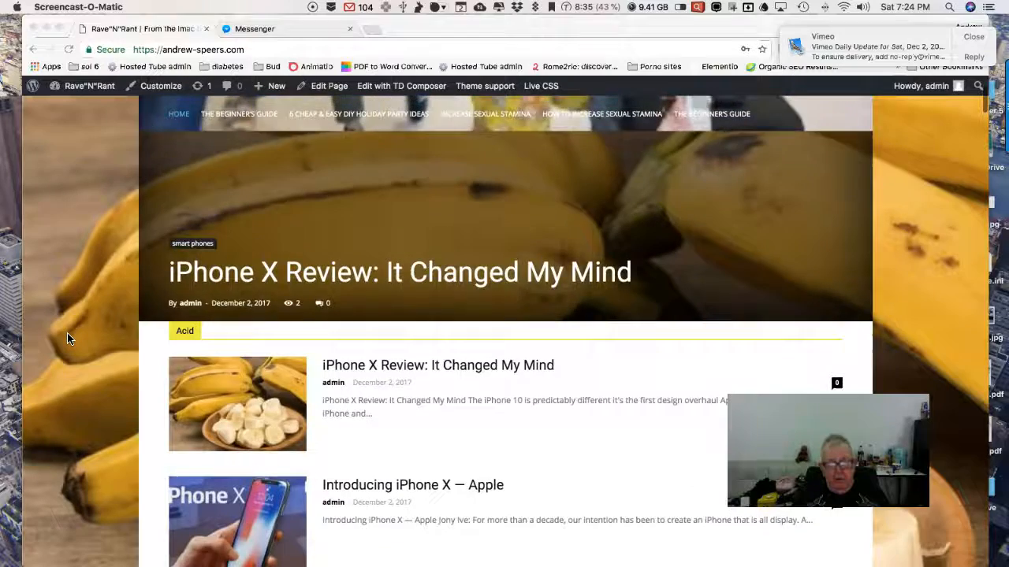
pyautogui.scroll(-3)
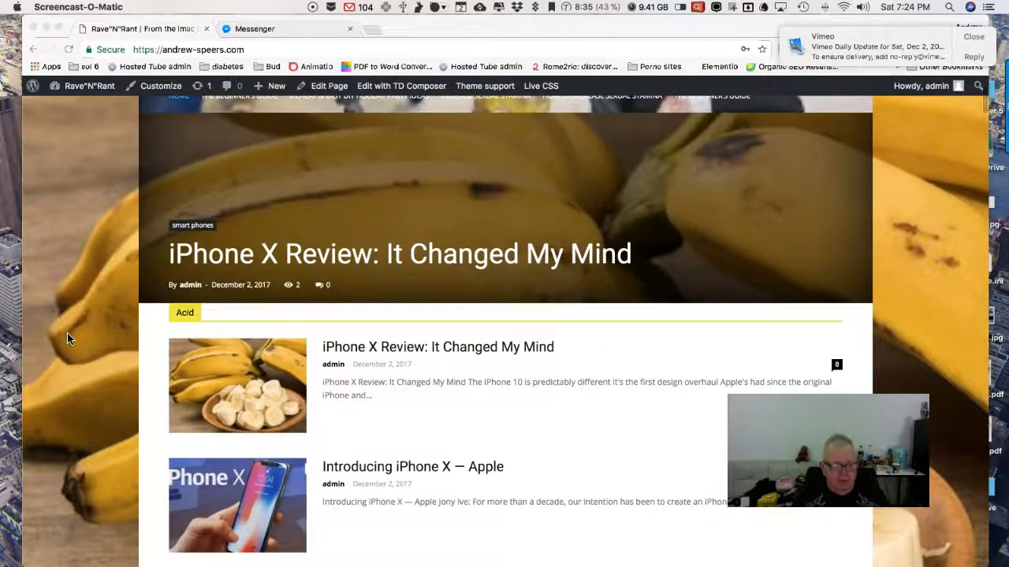
pyautogui.scroll(-3)
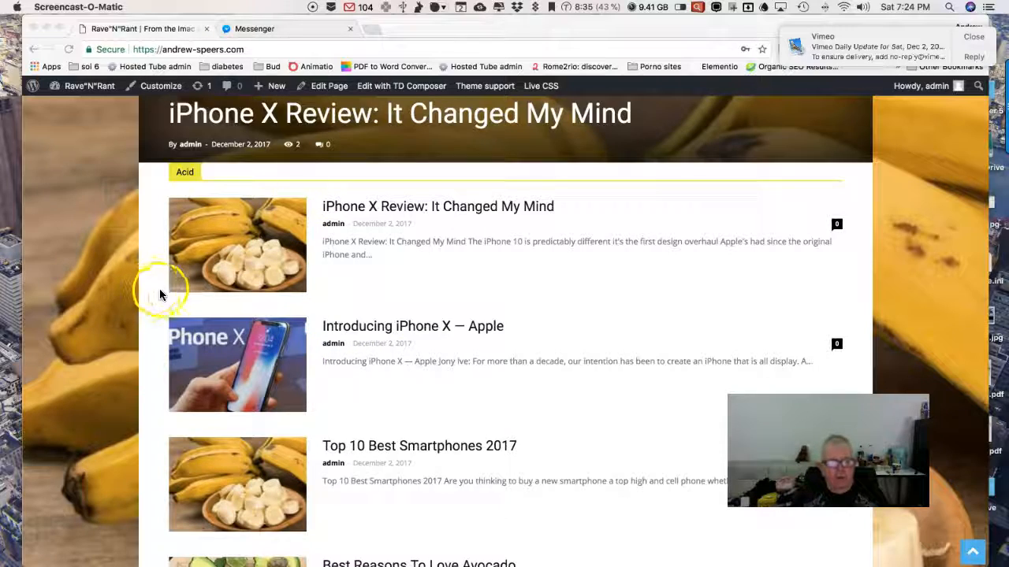
pyautogui.scroll(-3)
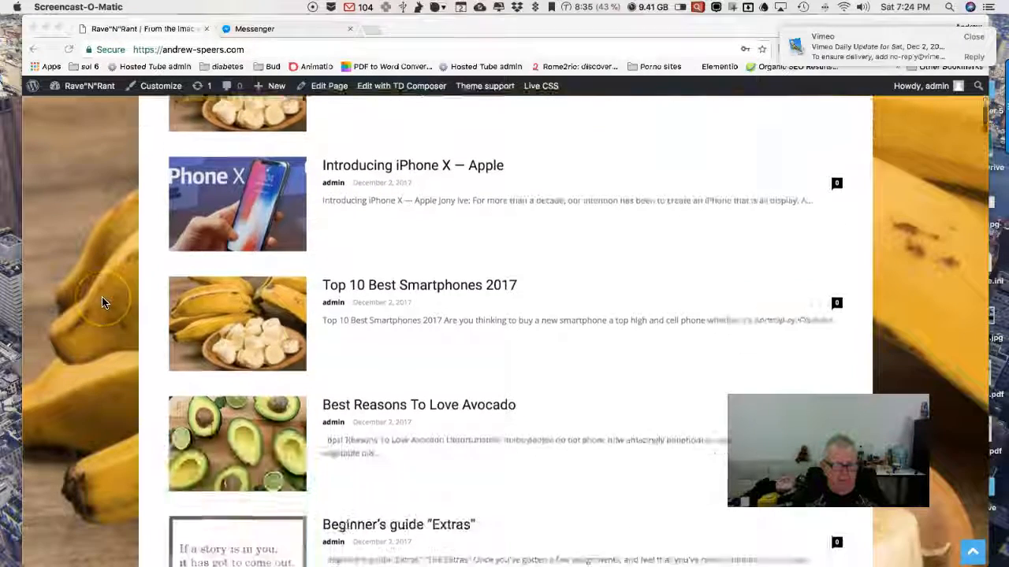
pyautogui.scroll(-3)
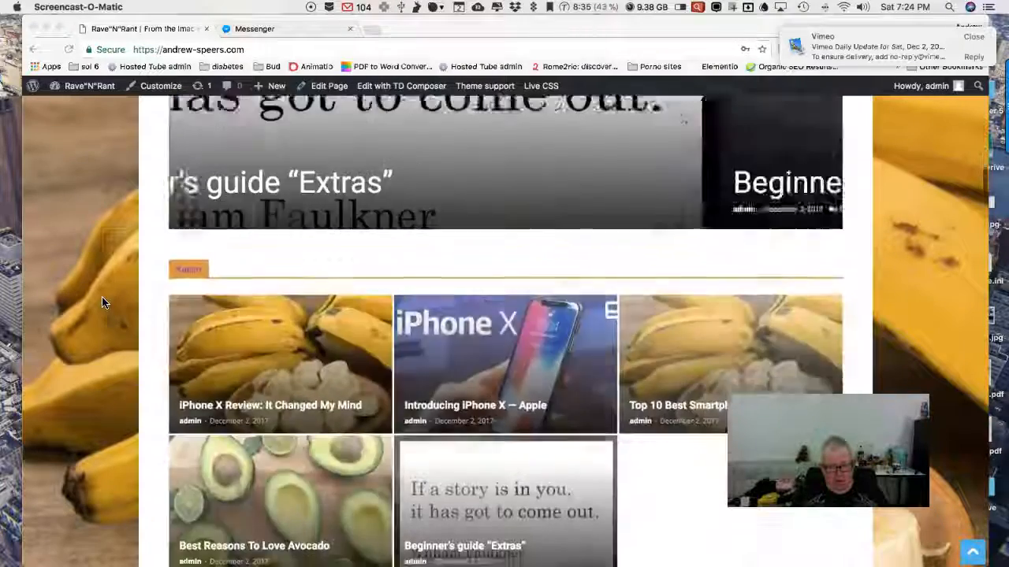
pyautogui.scroll(-3)
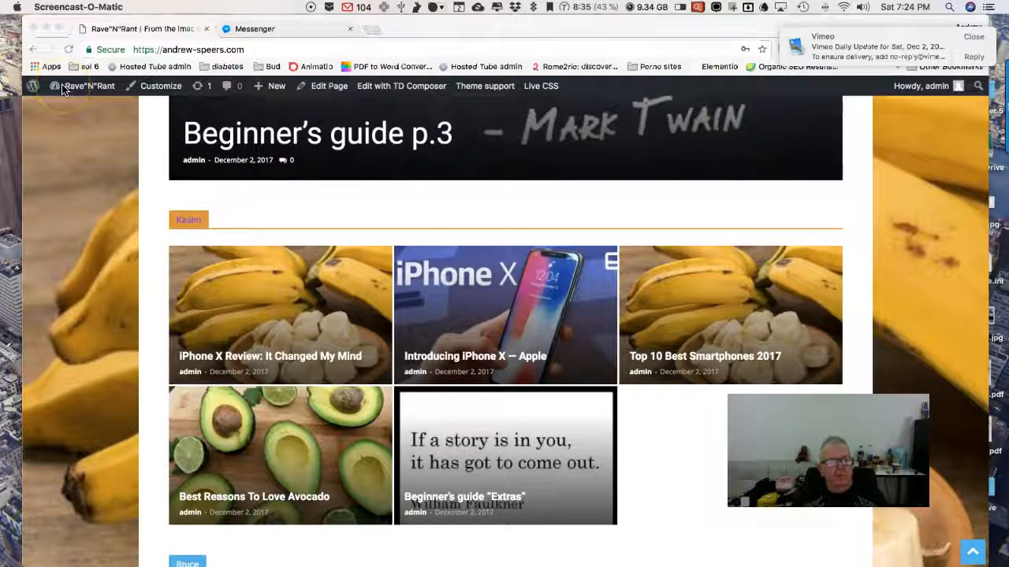
# Step: Switch from the homepage to the WordPress admin dashboard and head to the Blooom plugin page
pyautogui.click(88, 85)
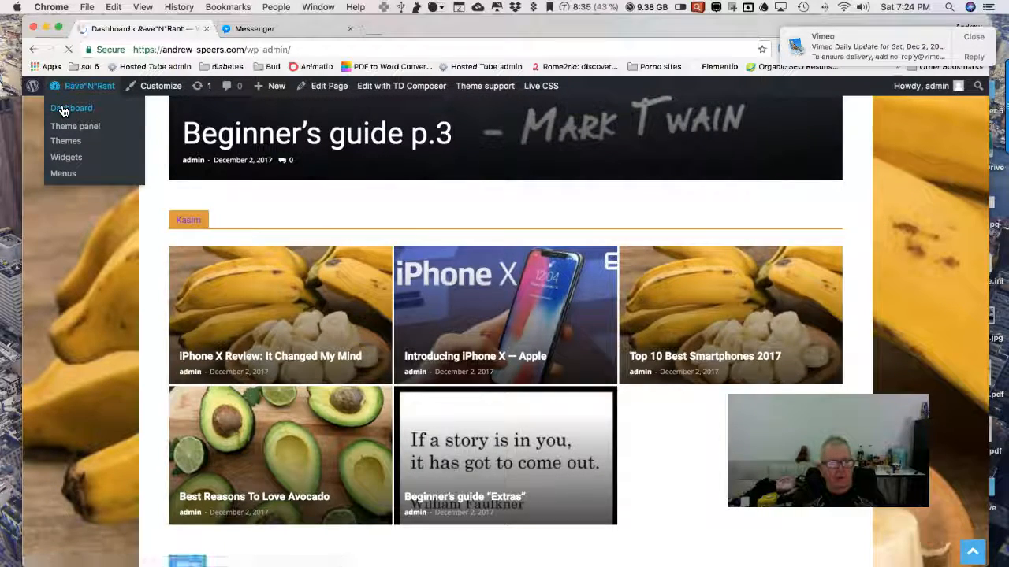
pyautogui.click(71, 107)
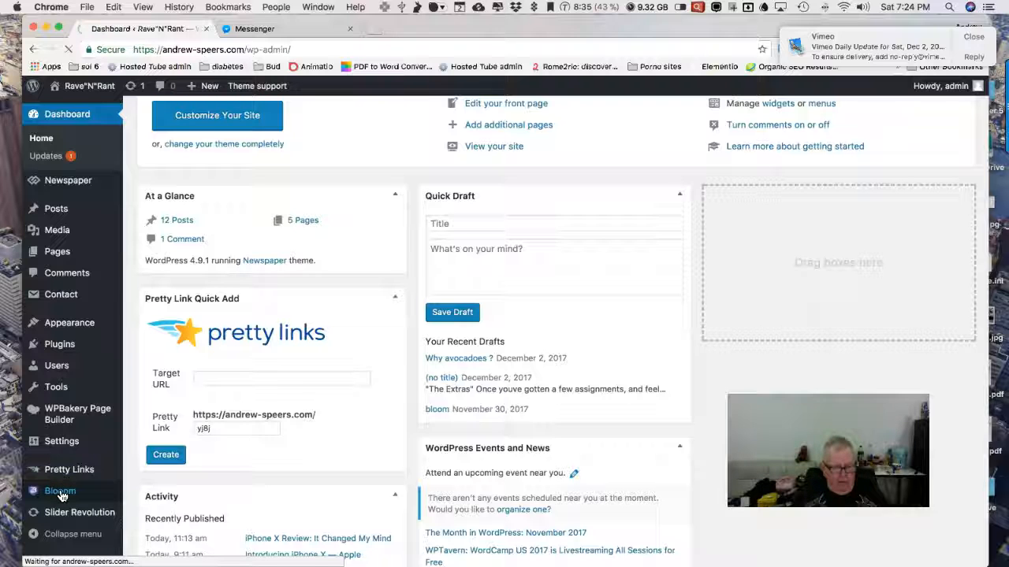
pyautogui.click(60, 492)
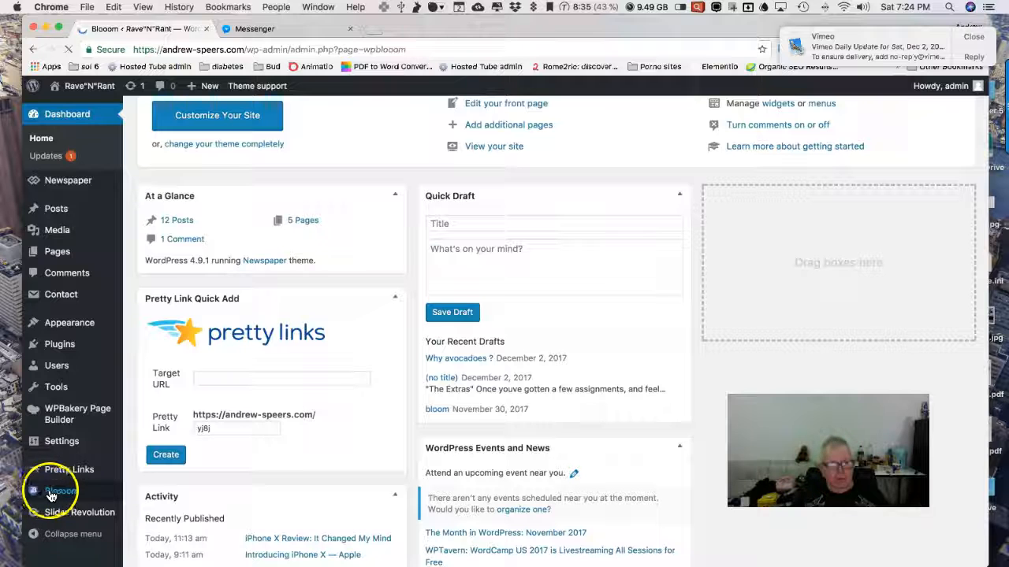
# Step: Load the Blooom plugin page and scroll through its video search form and YouTube trending videos grid
pyautogui.click(60, 490)
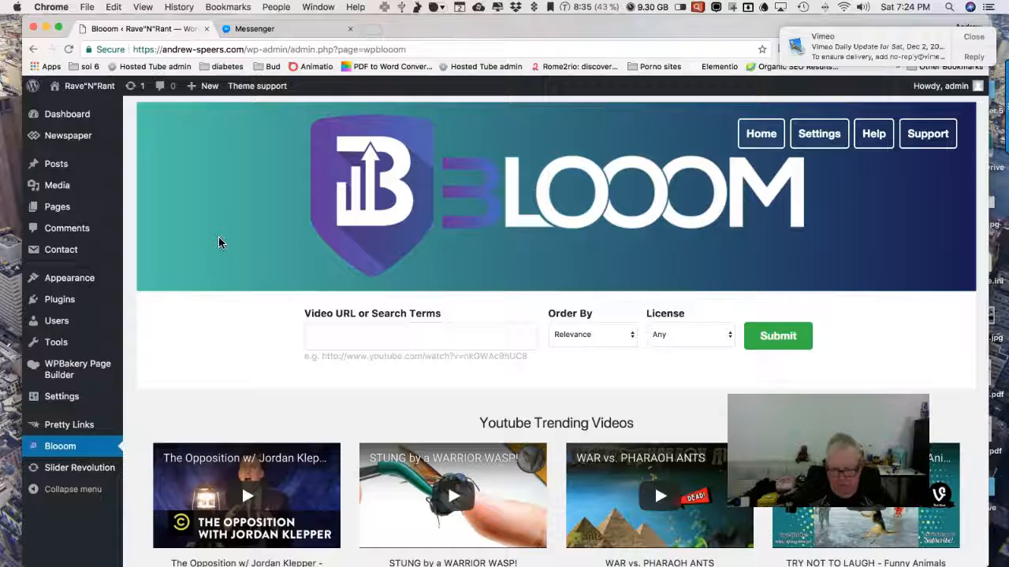
pyautogui.scroll(-3)
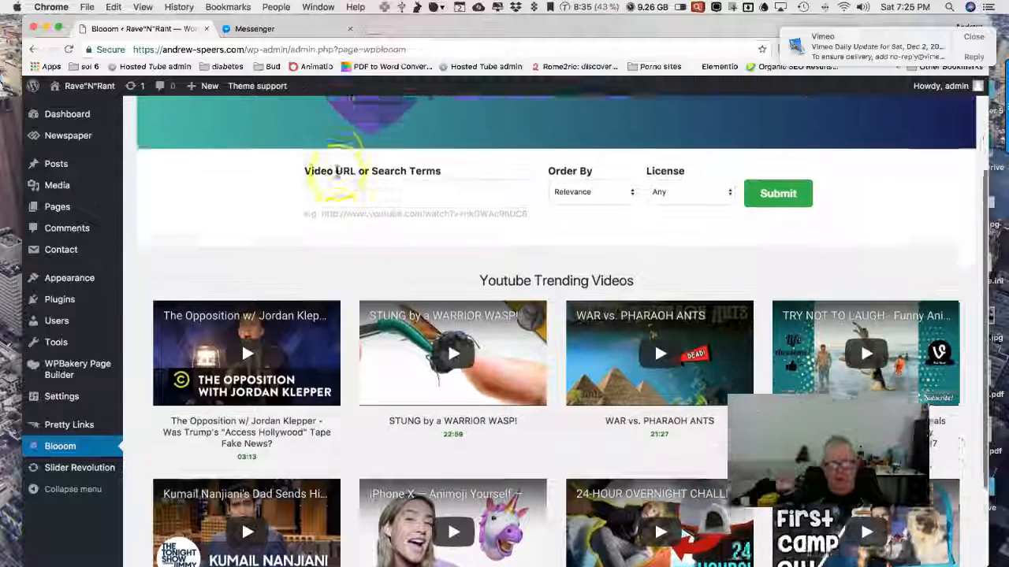
pyautogui.scroll(-3)
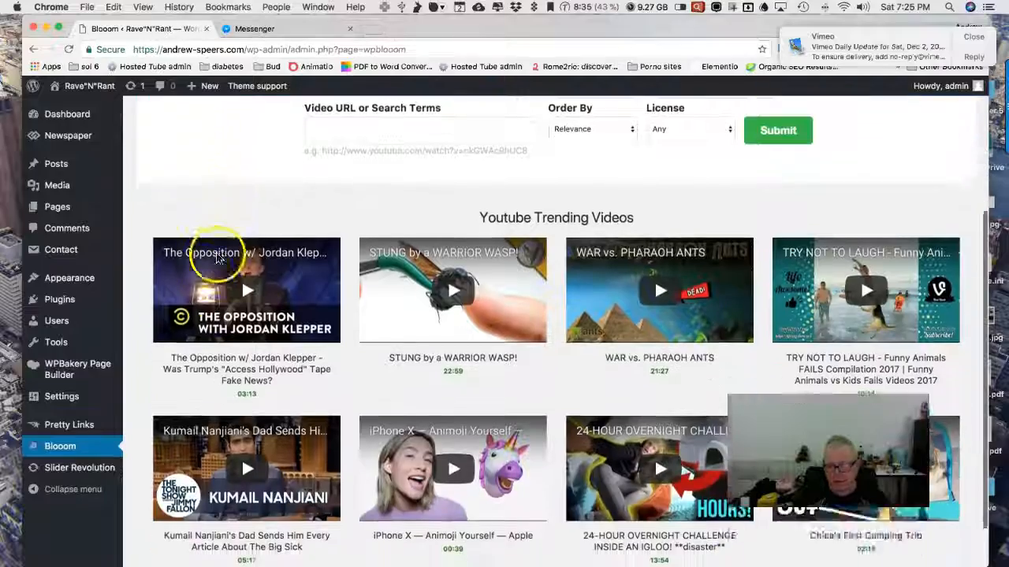
pyautogui.scroll(-3)
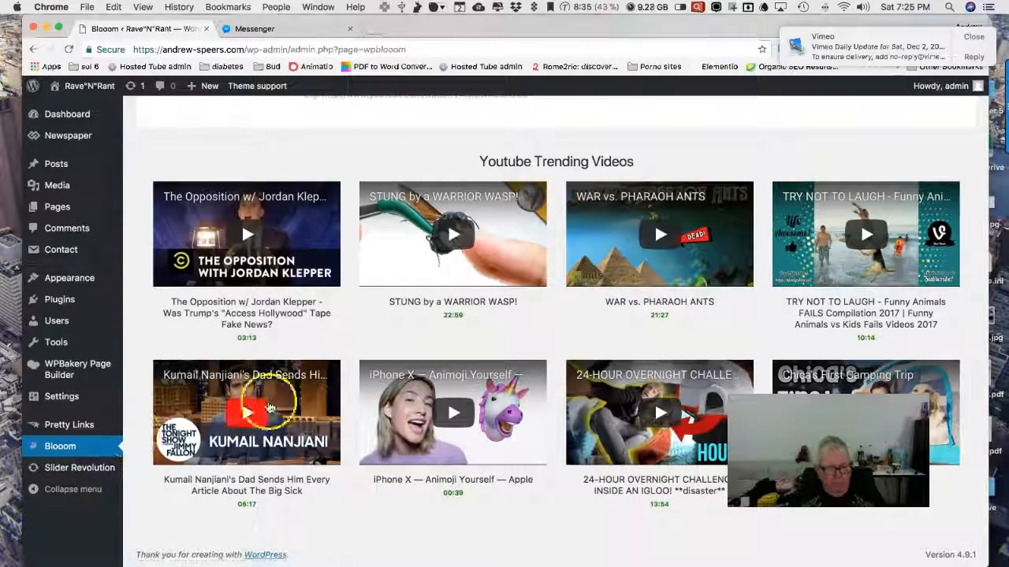
pyautogui.moveTo(203, 303)
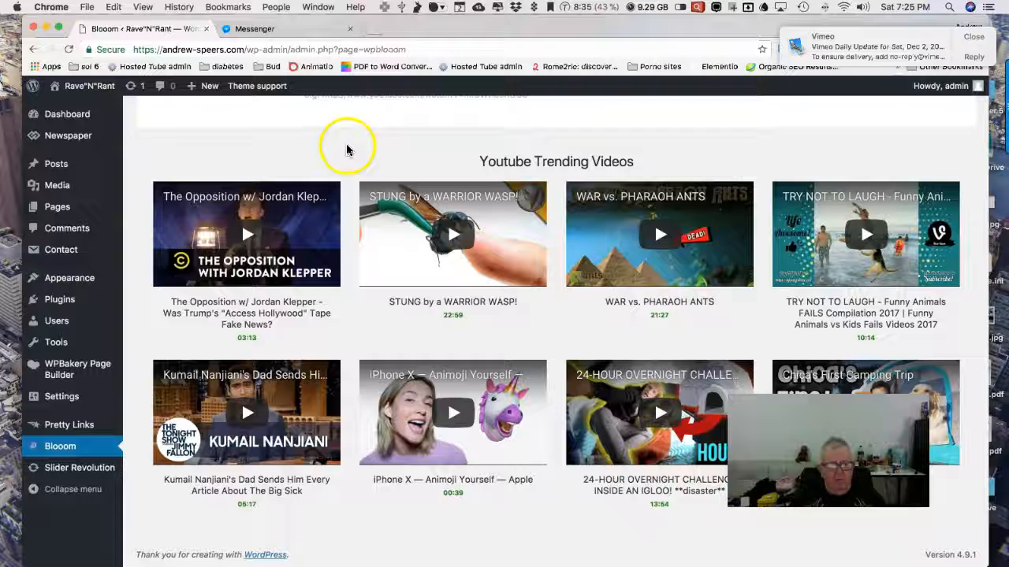
pyautogui.moveTo(312, 142)
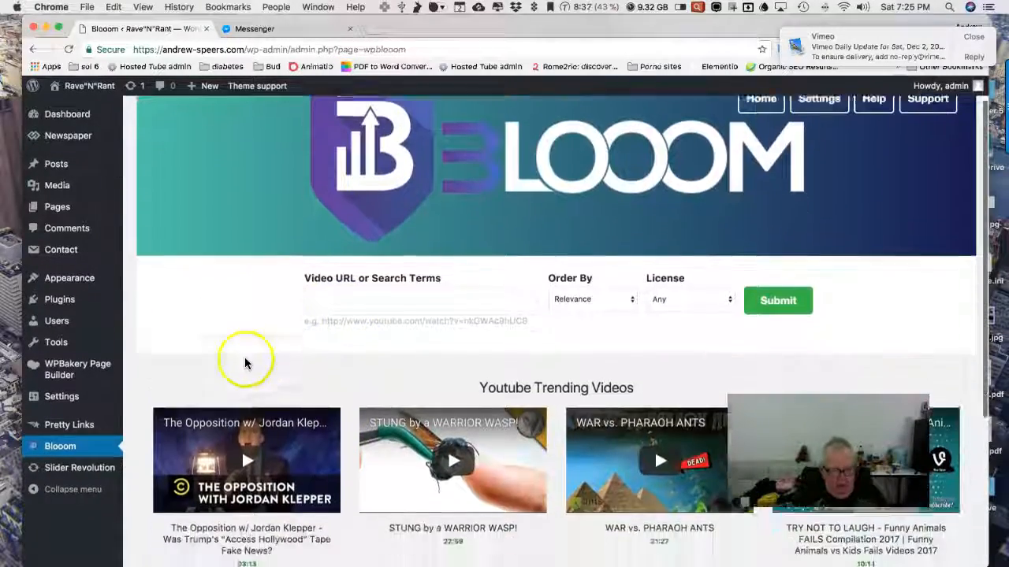
pyautogui.scroll(-3)
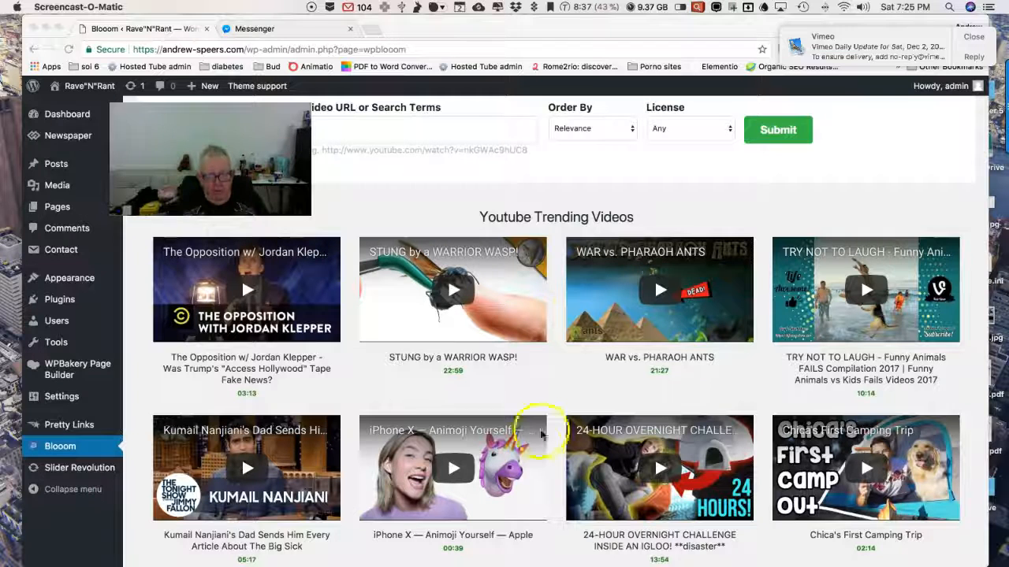
pyautogui.moveTo(410, 546)
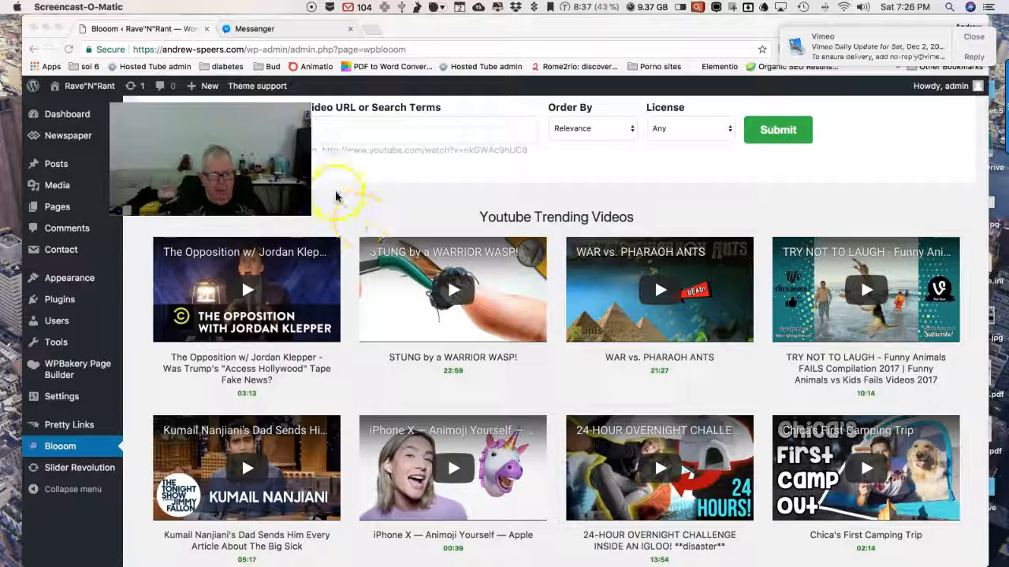
pyautogui.moveTo(360, 178)
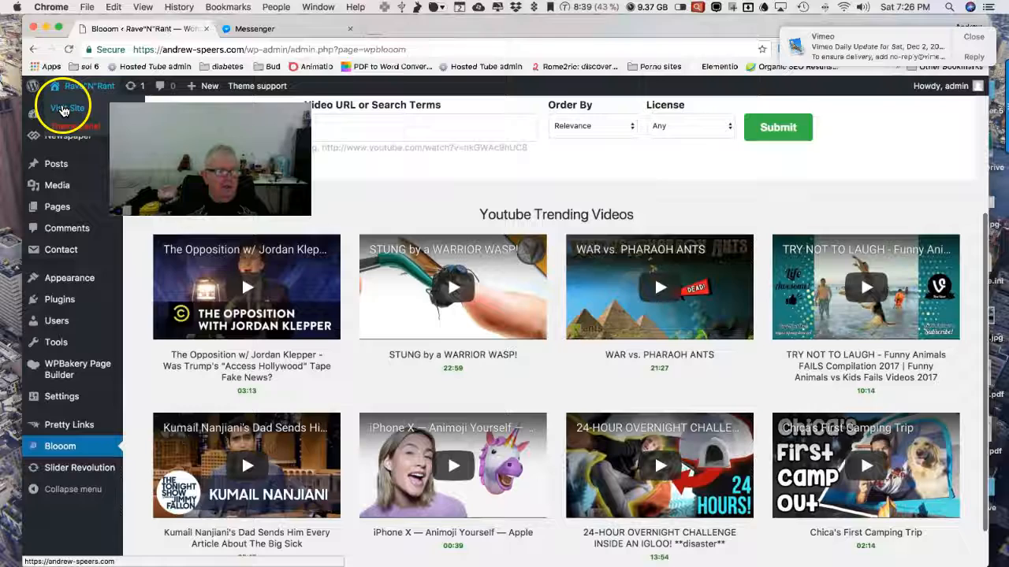
pyautogui.click(66, 107)
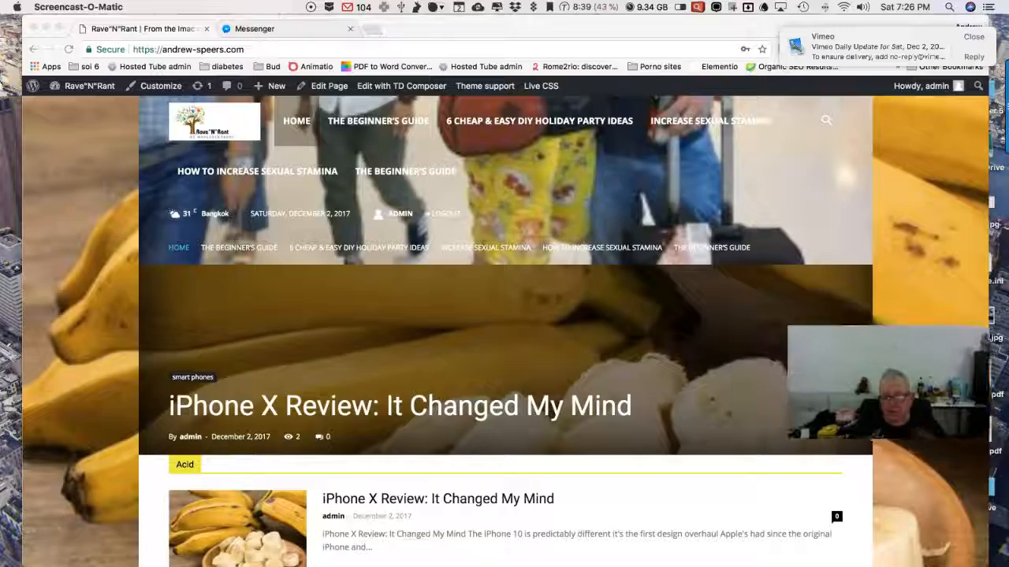
# Step: Scroll down the homepage through latest videos, trends, categories and contact form to the footer post lists
pyautogui.scroll(-3)
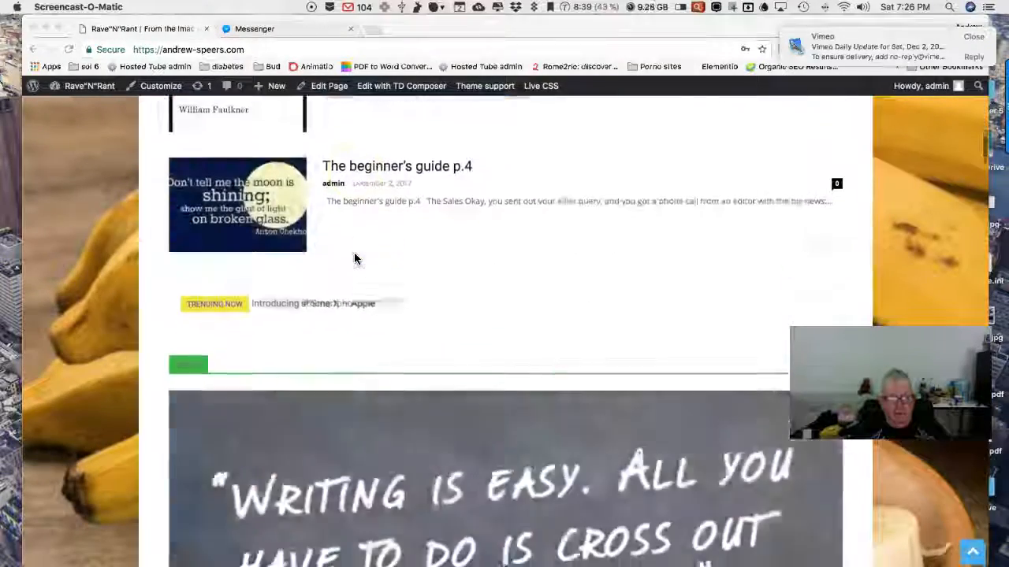
pyautogui.scroll(-3)
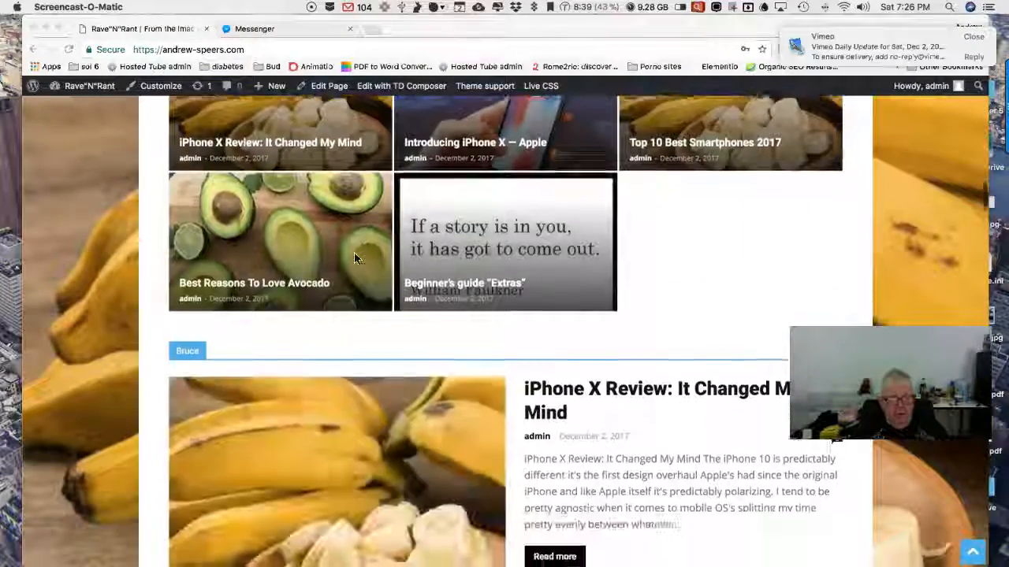
pyautogui.scroll(-3)
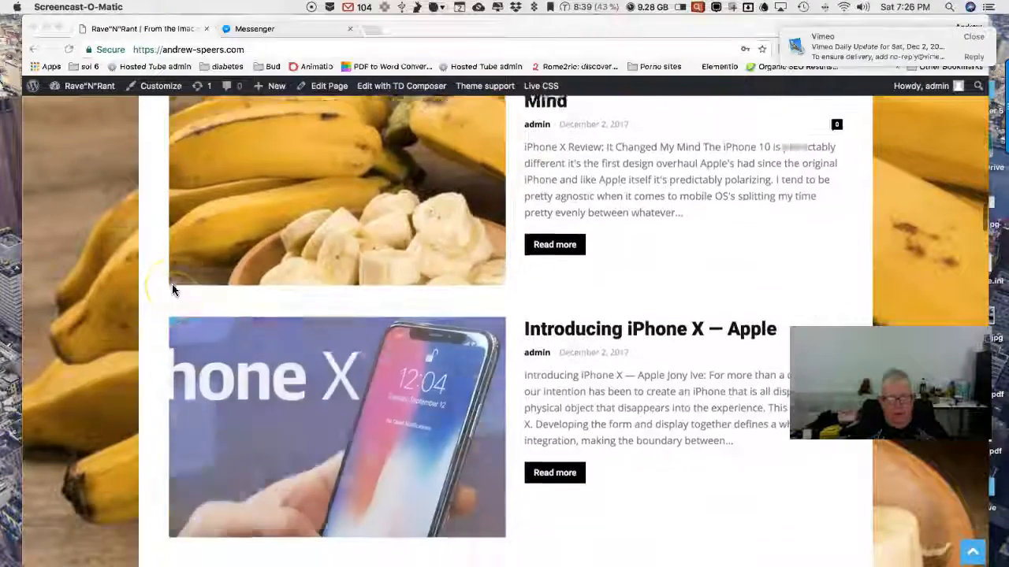
pyautogui.scroll(-3)
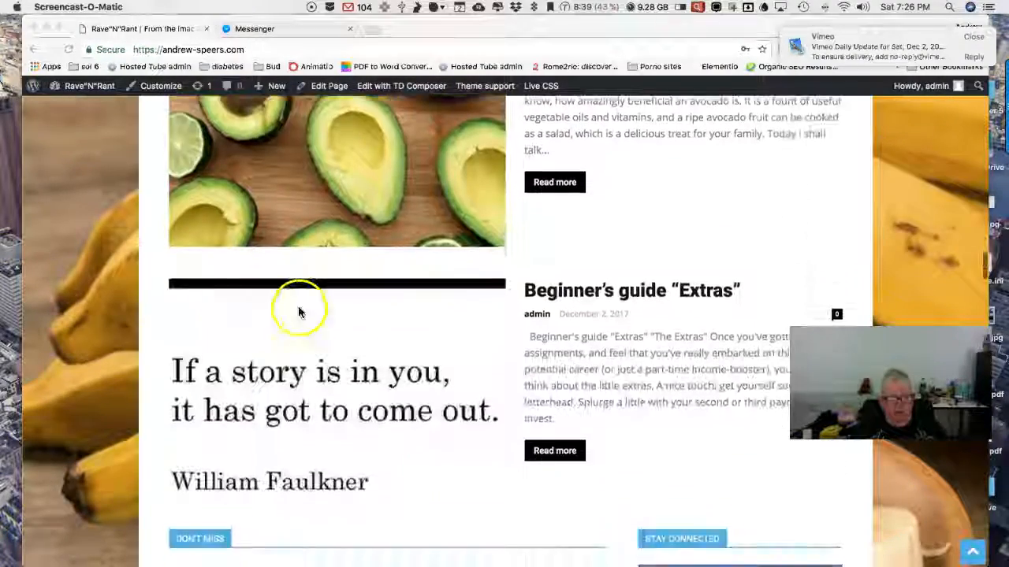
pyautogui.scroll(-3)
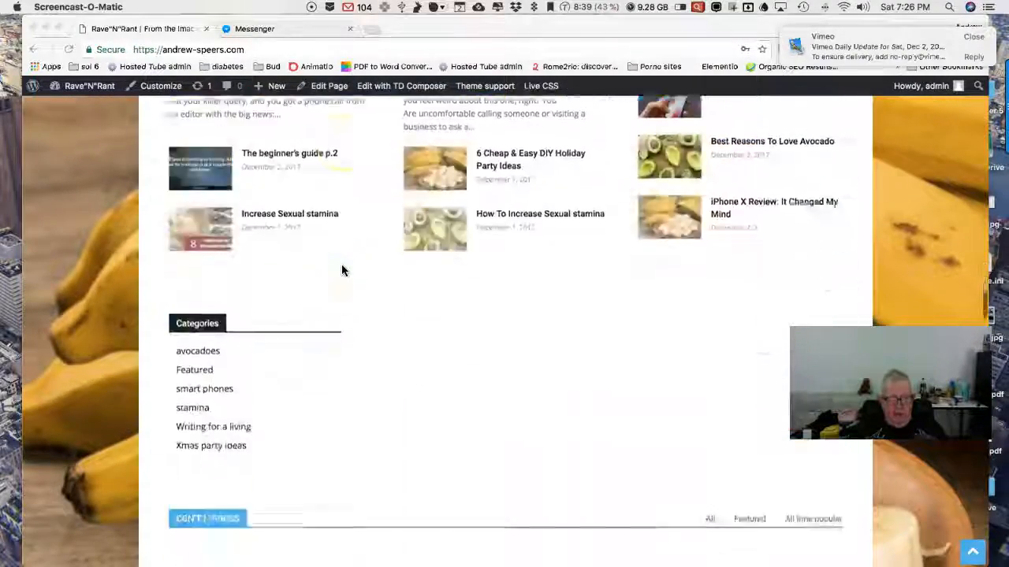
pyautogui.scroll(-3)
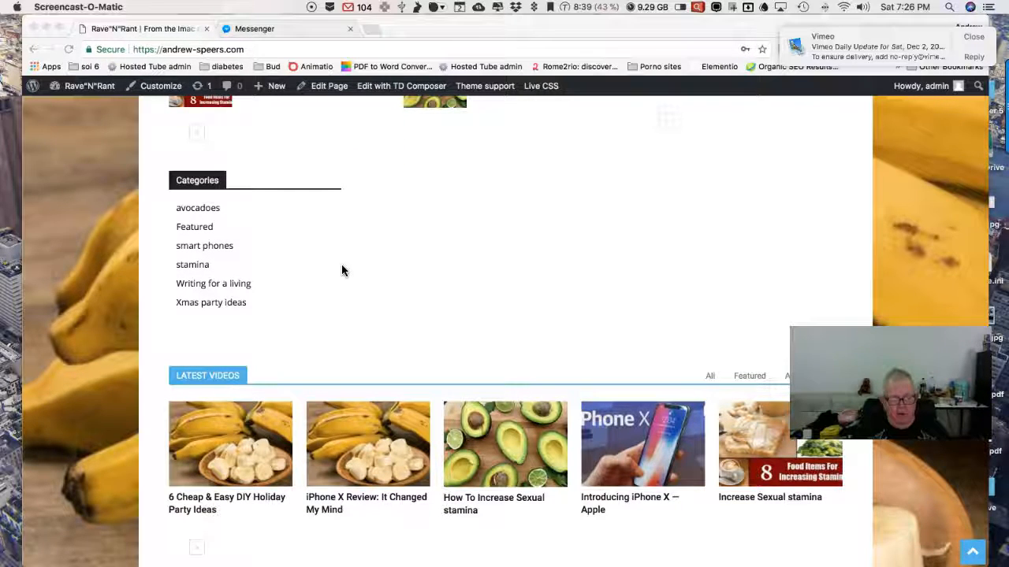
pyautogui.scroll(-3)
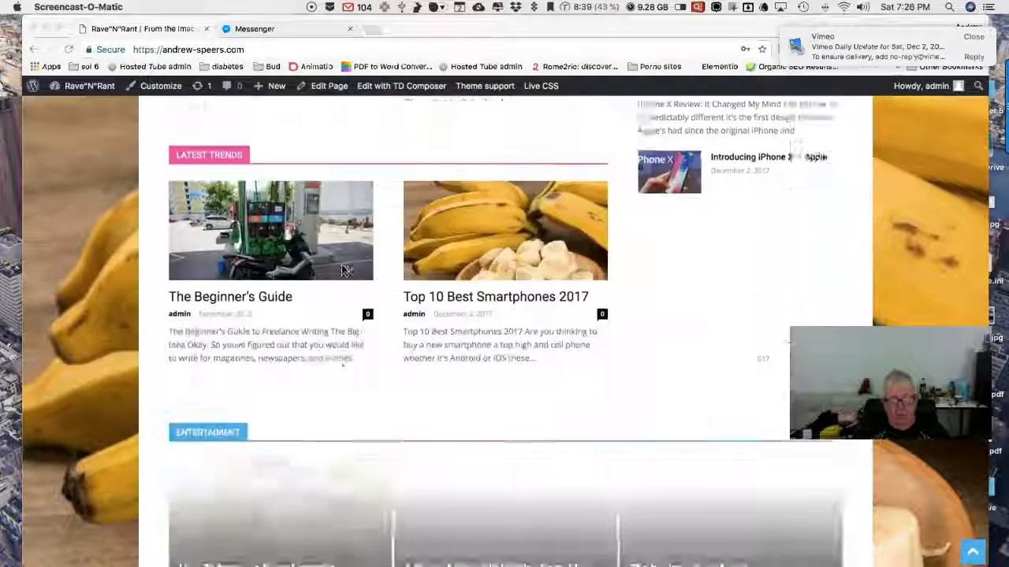
pyautogui.scroll(-3)
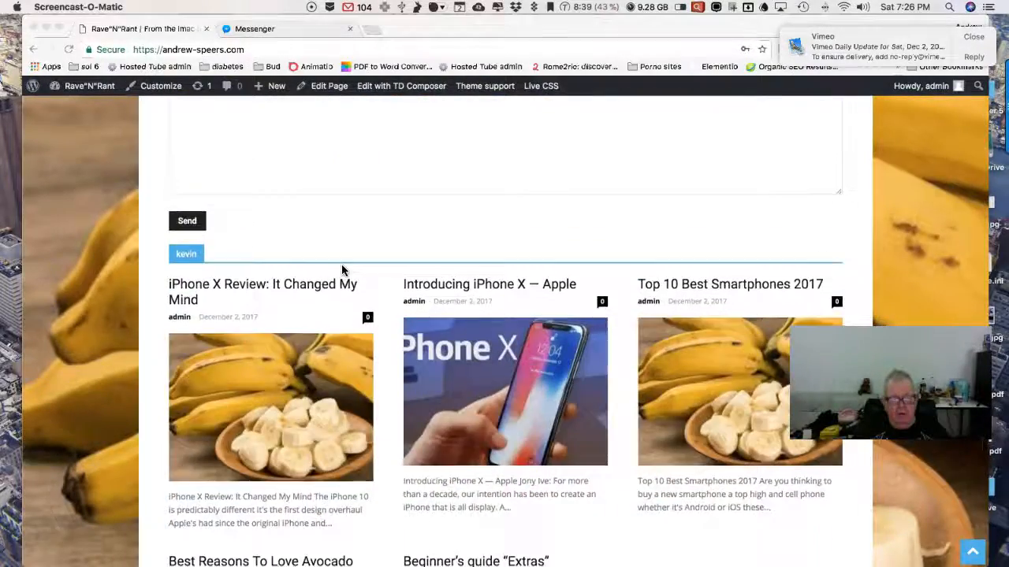
pyautogui.scroll(-3)
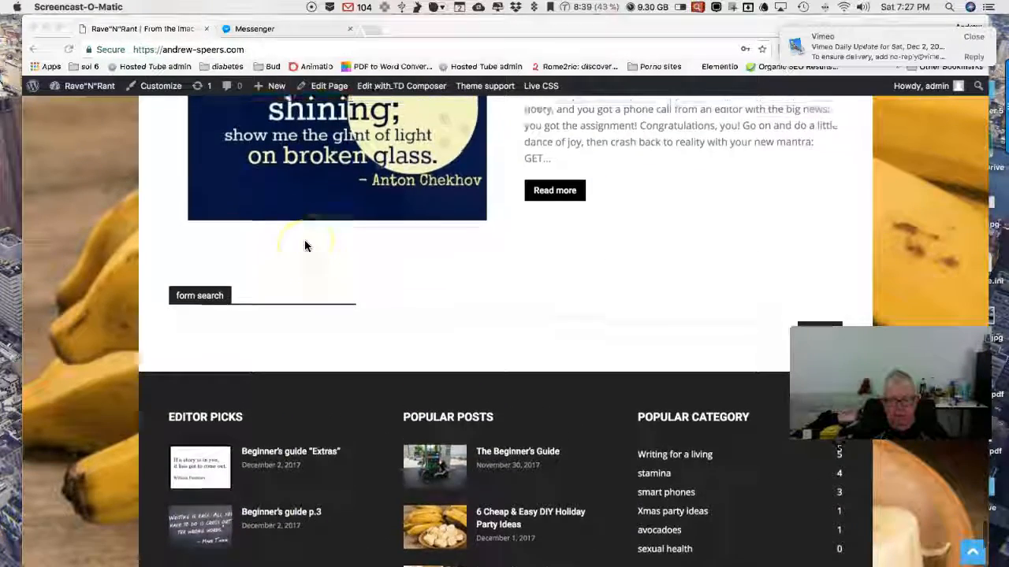
pyautogui.scroll(-3)
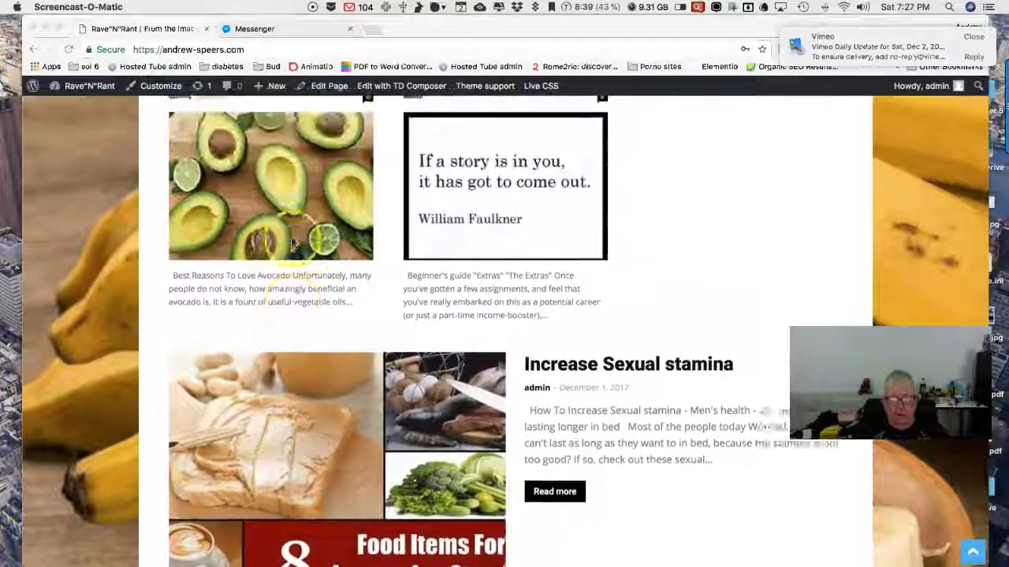
pyautogui.scroll(3)
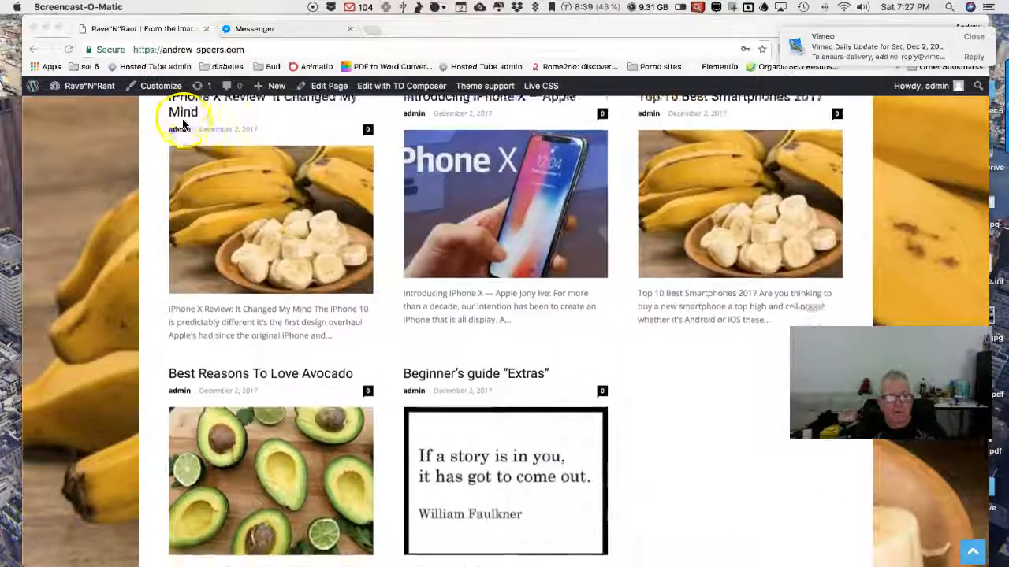
# Step: Go to the 'iPhone X Review: It Changed My Mind' post from the home page
pyautogui.scroll(-3)
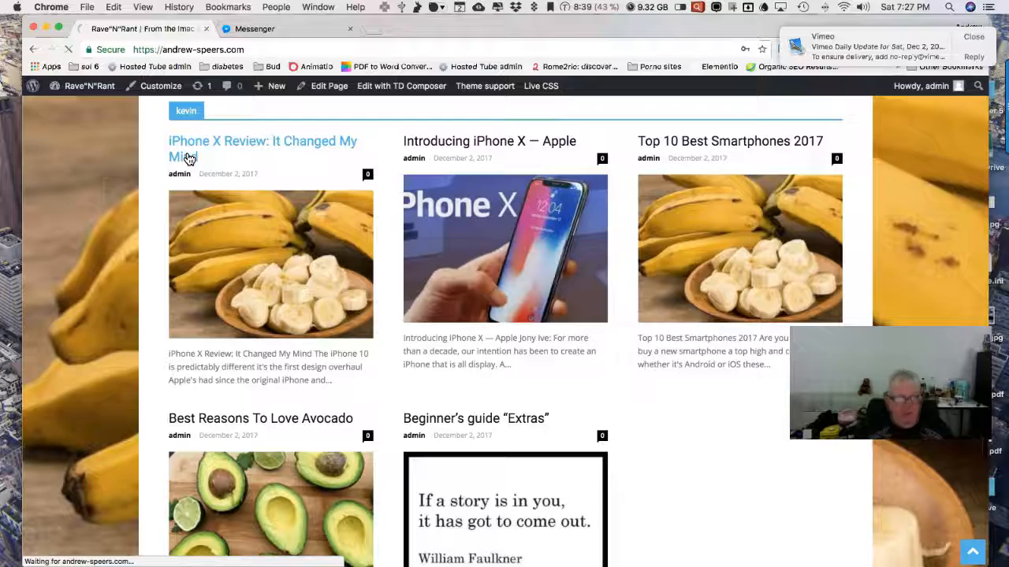
pyautogui.click(261, 149)
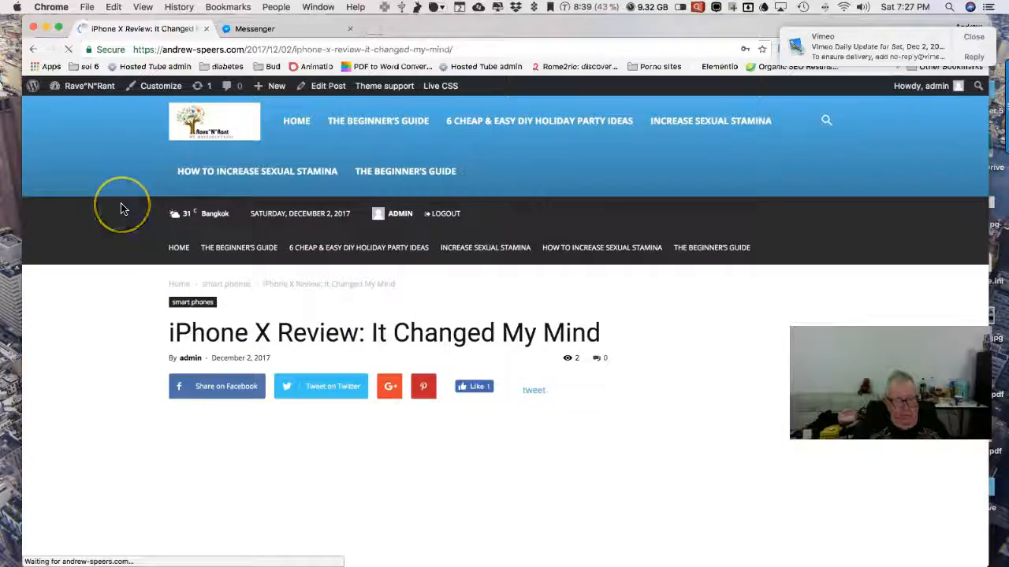
# Step: Scroll through the review's embedded video, article text, tags and author box
pyautogui.scroll(-3)
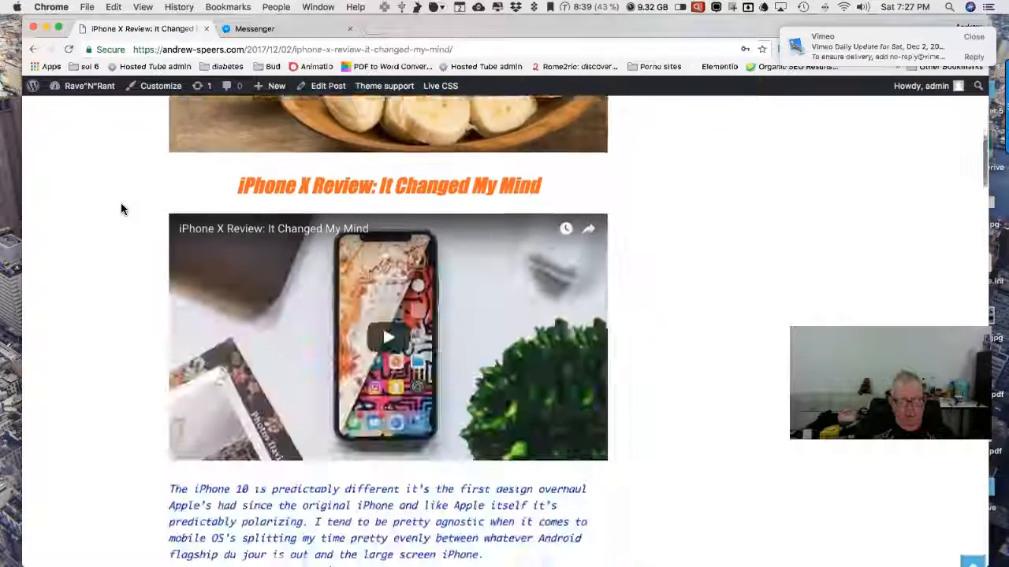
pyautogui.scroll(-3)
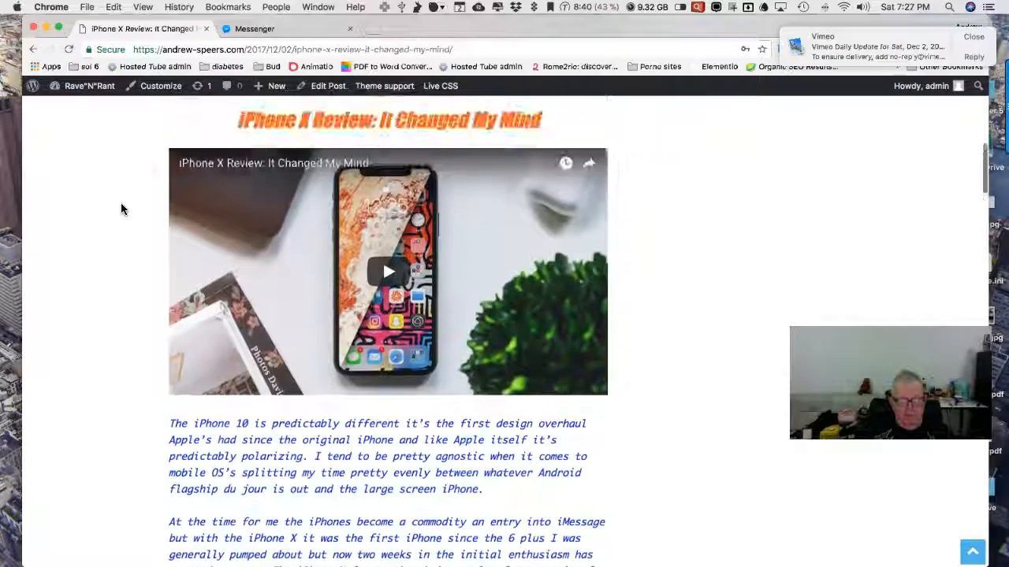
pyautogui.scroll(-3)
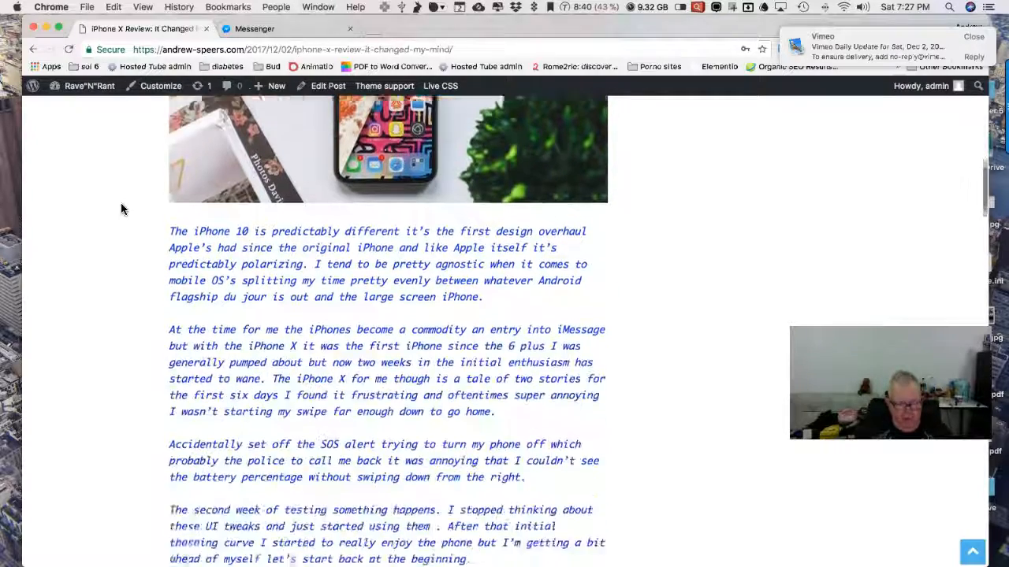
pyautogui.scroll(-3)
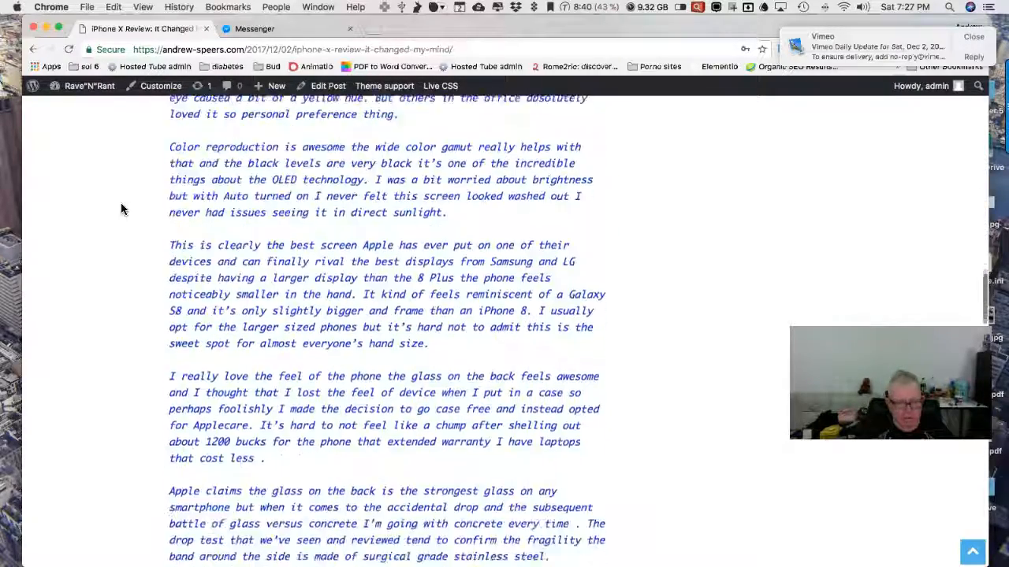
pyautogui.scroll(-3)
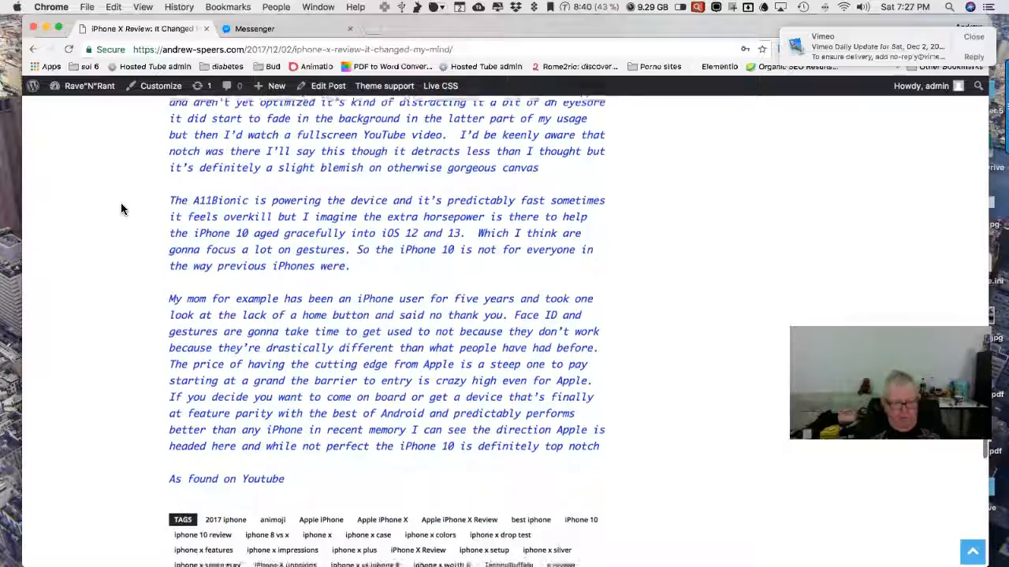
pyautogui.scroll(-3)
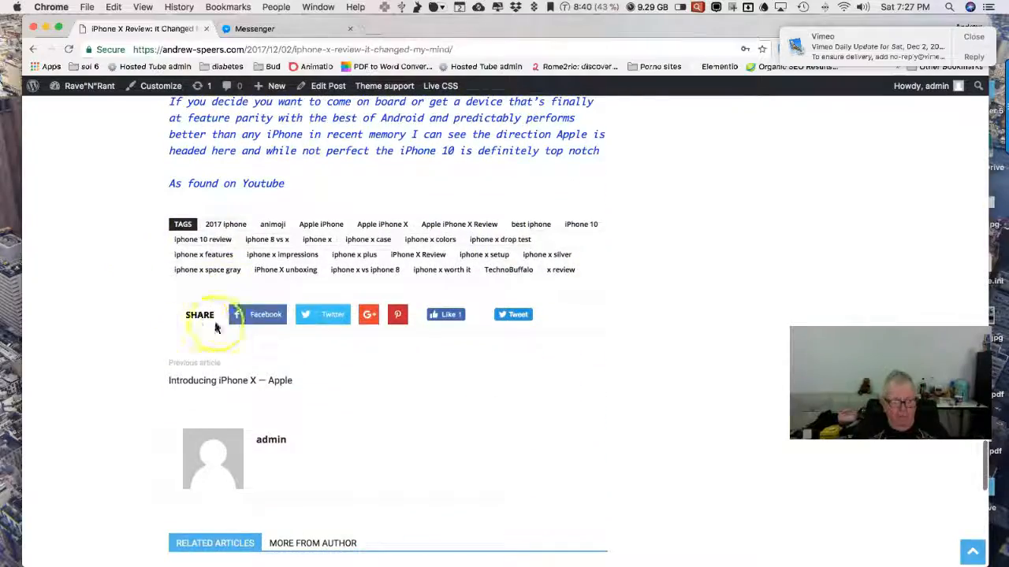
pyautogui.scroll(-3)
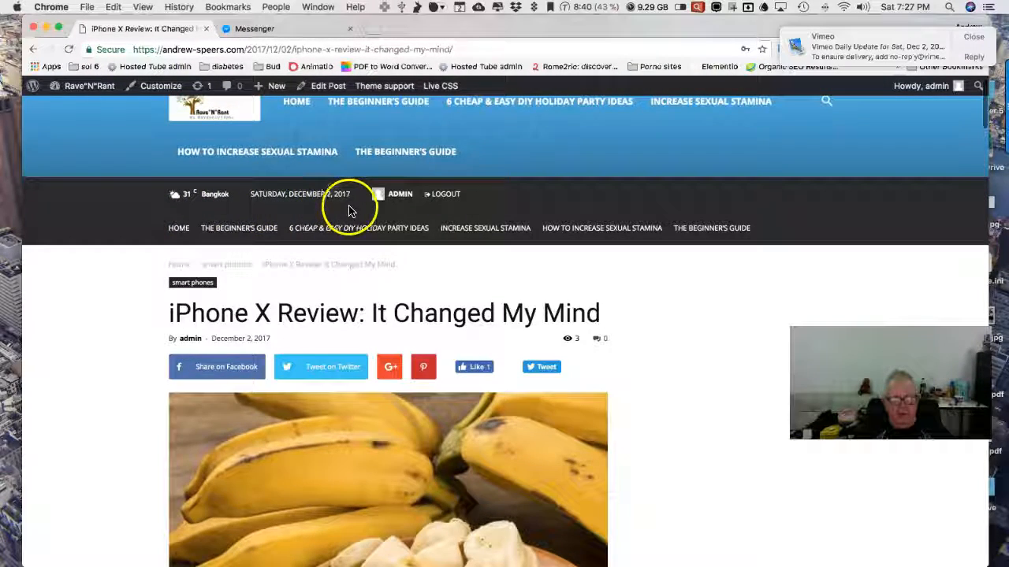
# Step: Return to the home page via the site logo and scroll to the recent post list
pyautogui.click(178, 227)
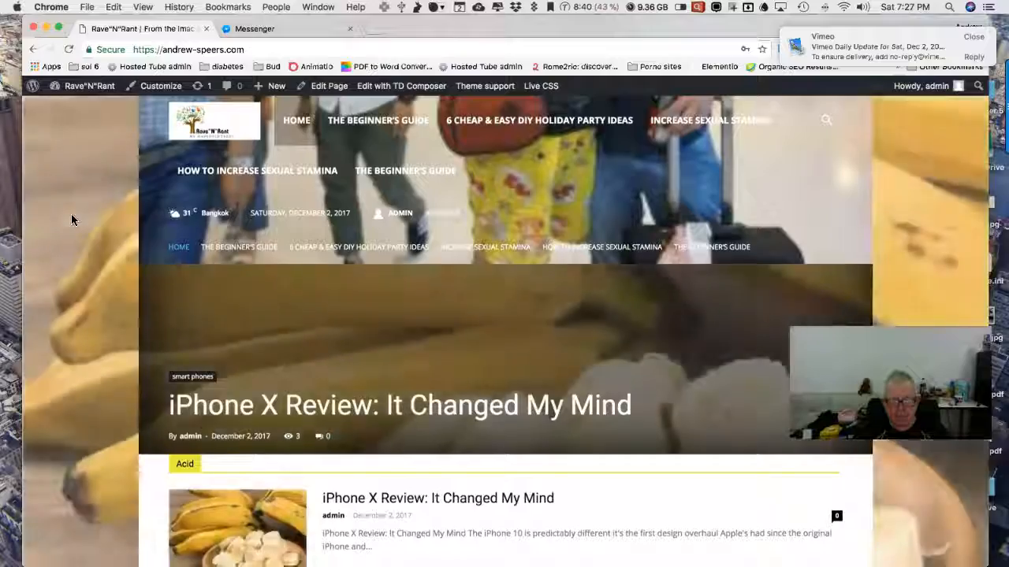
pyautogui.scroll(-3)
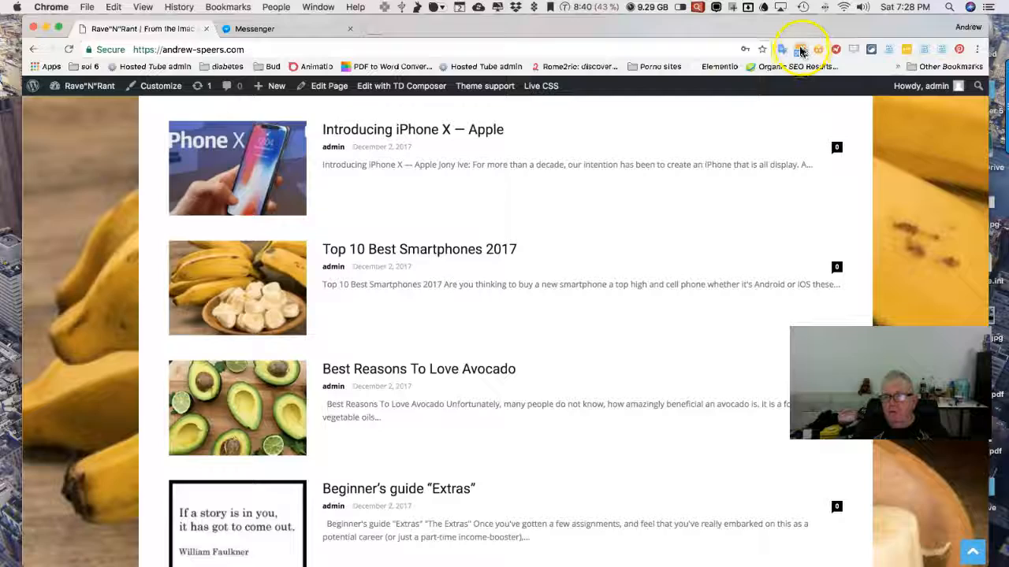
pyautogui.click(801, 49)
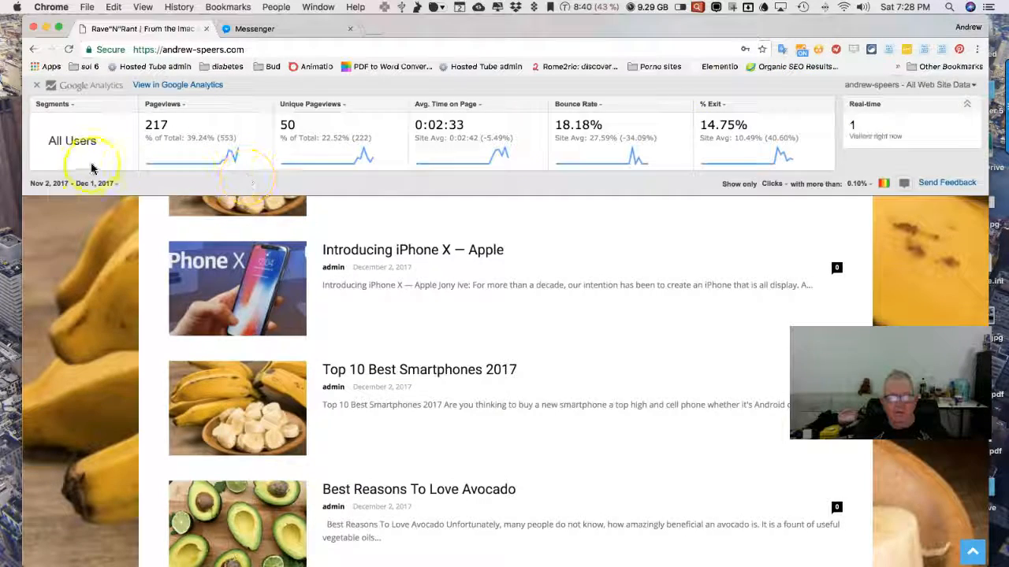
pyautogui.scroll(-3)
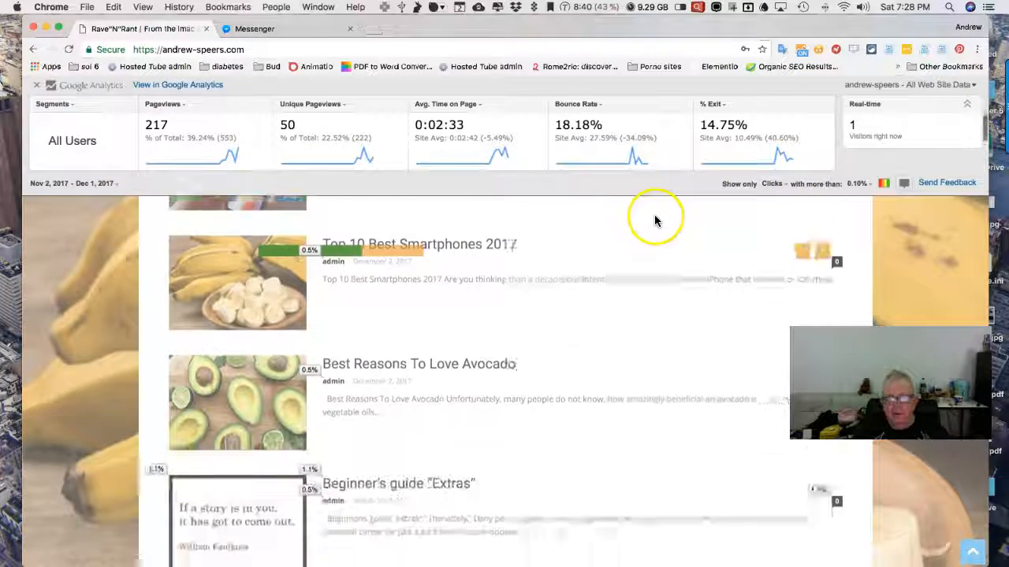
pyautogui.scroll(-3)
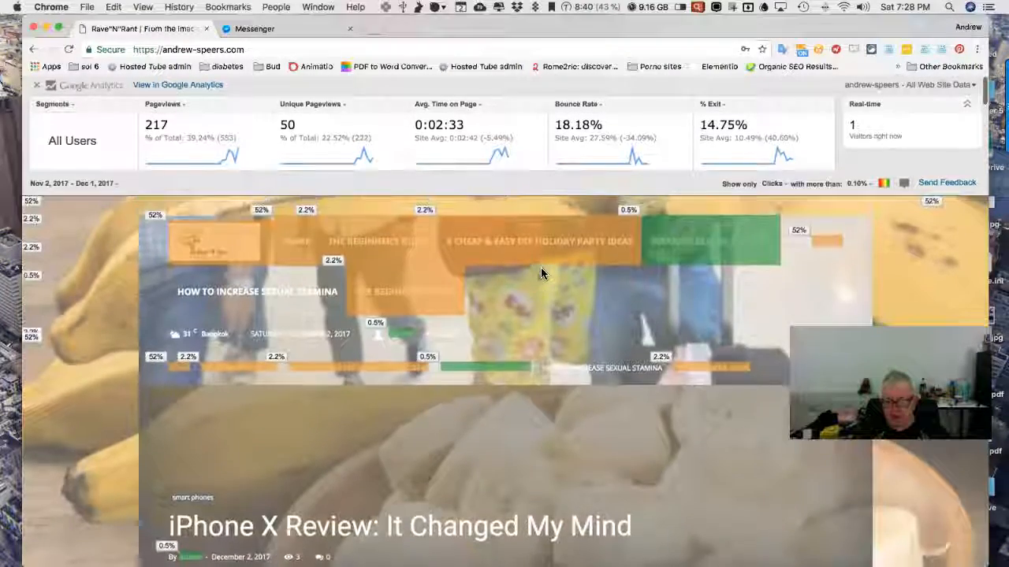
pyautogui.scroll(-3)
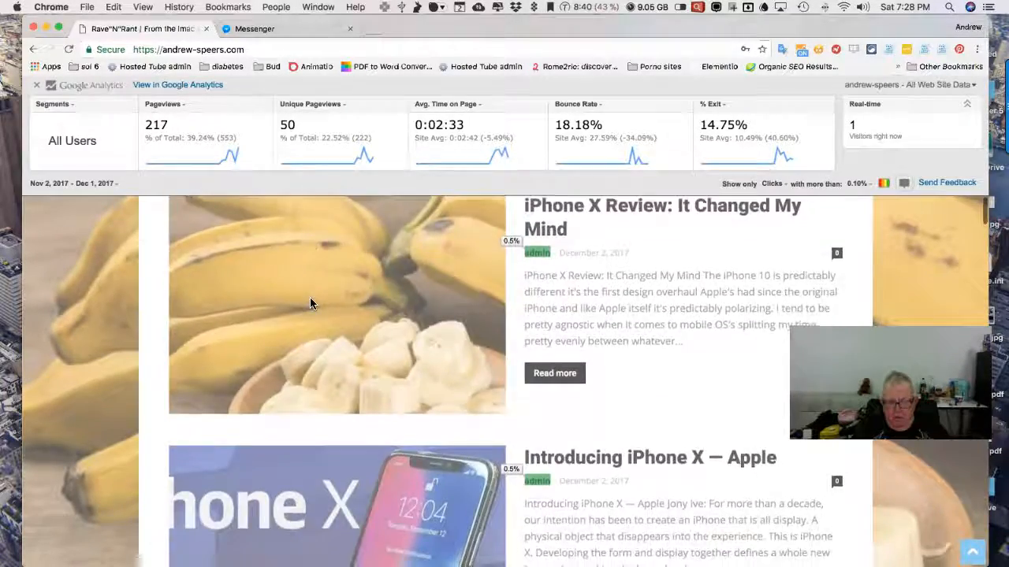
pyautogui.scroll(-3)
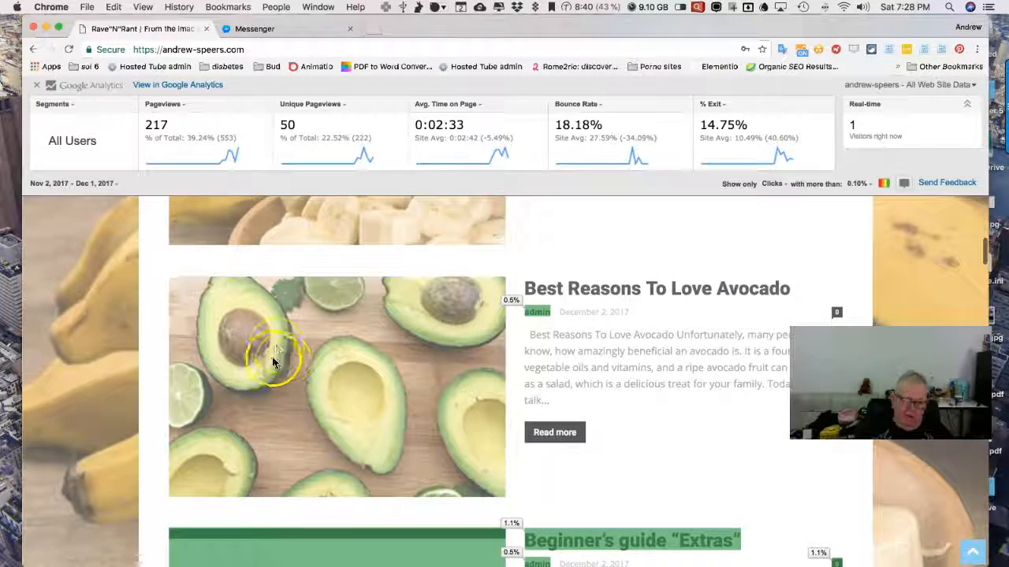
pyautogui.scroll(-3)
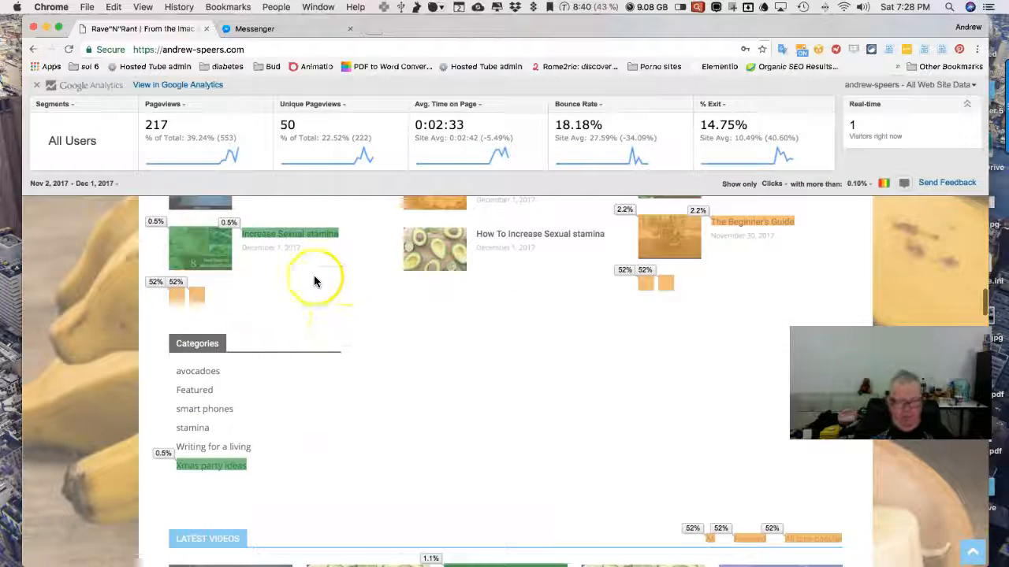
pyautogui.scroll(-3)
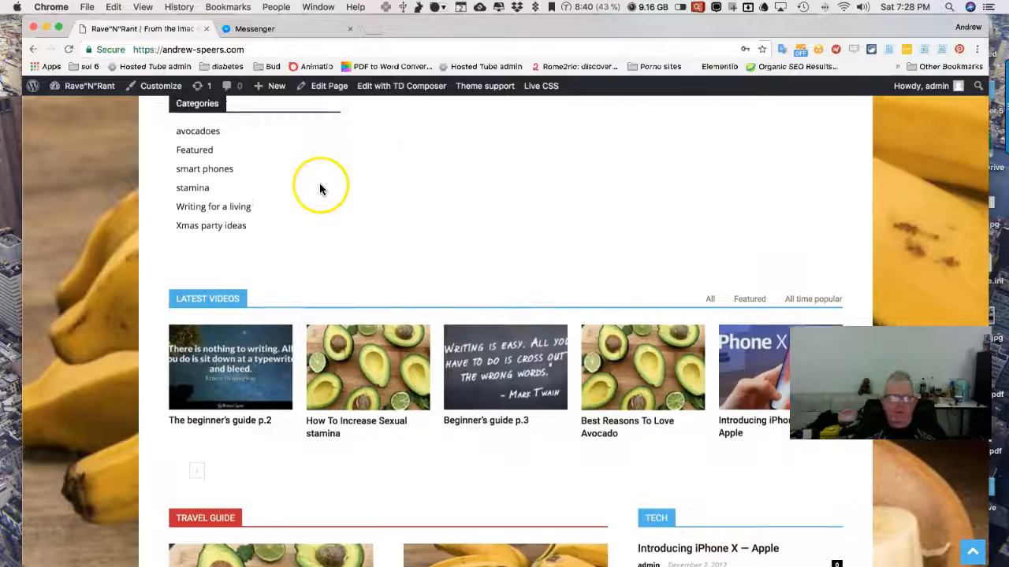
pyautogui.scroll(-3)
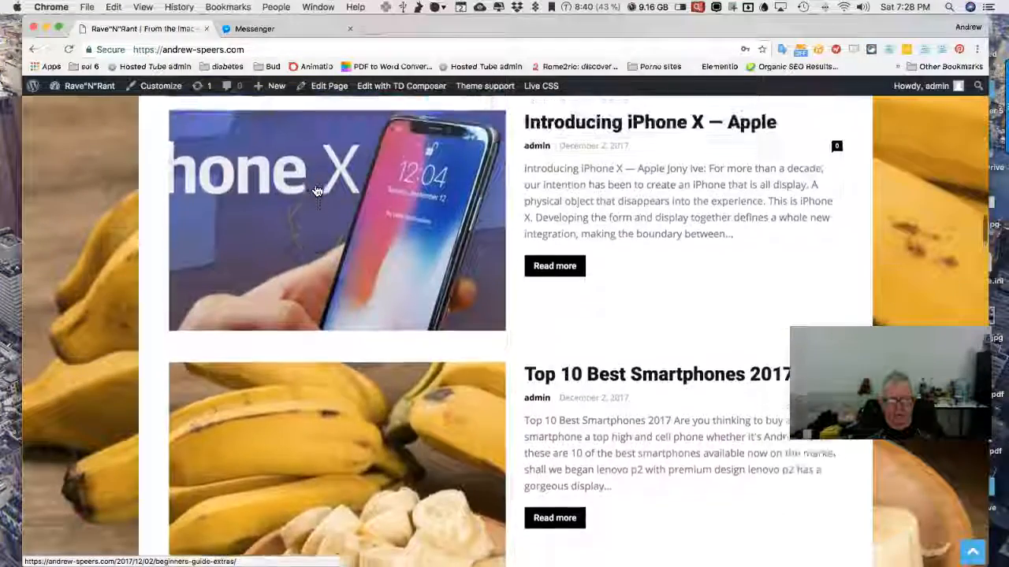
pyautogui.scroll(-3)
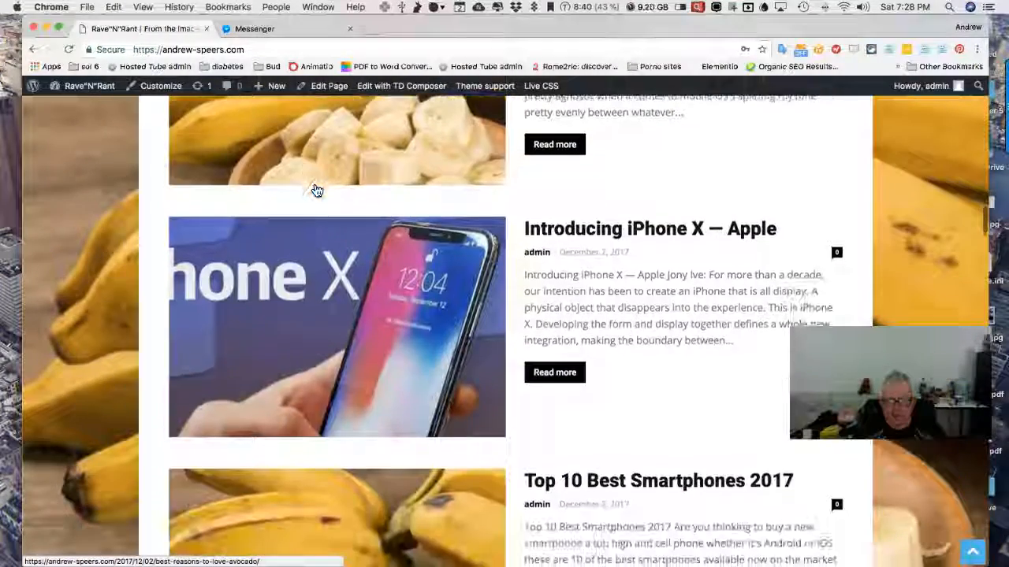
pyautogui.scroll(-3)
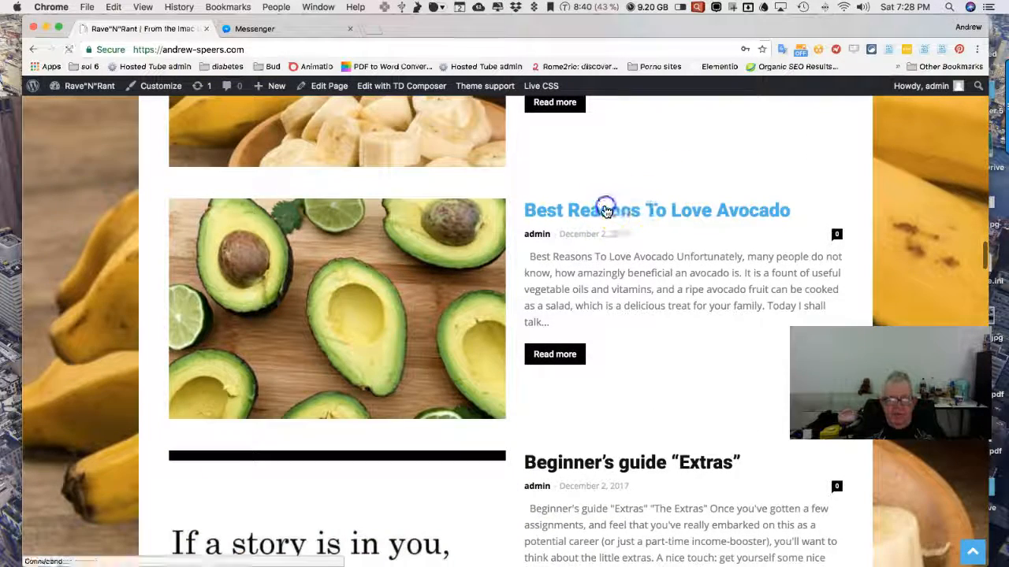
pyautogui.moveTo(356, 230)
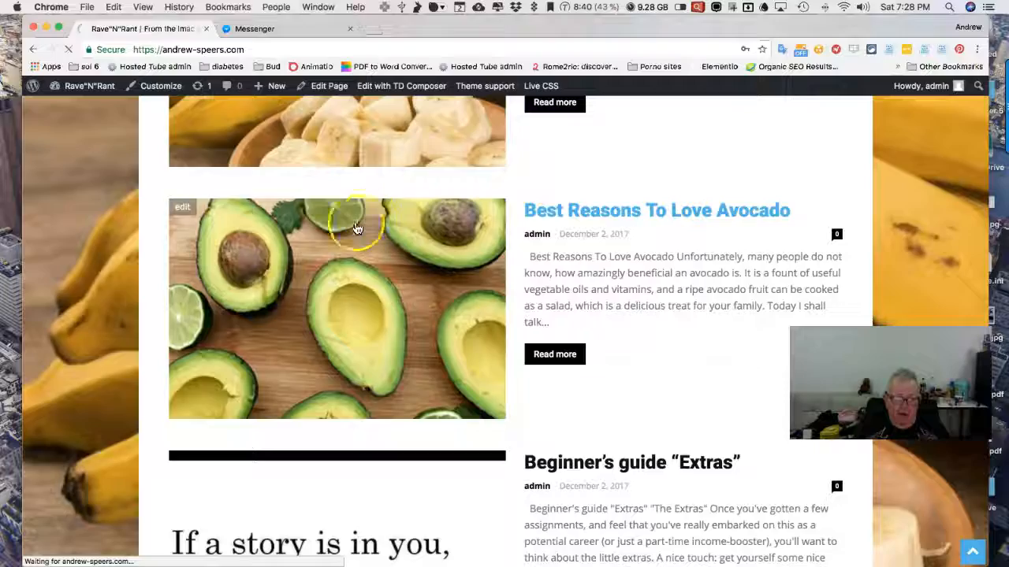
# Step: Go to the 'Best Reasons To Love Avocado' post and scroll down to its Tags section
pyautogui.click(656, 211)
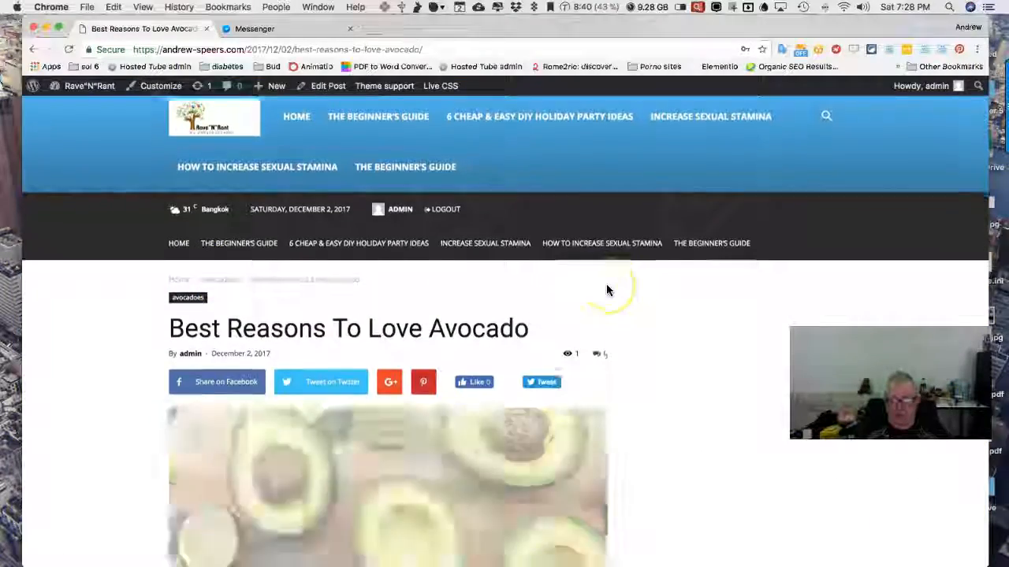
pyautogui.scroll(-3)
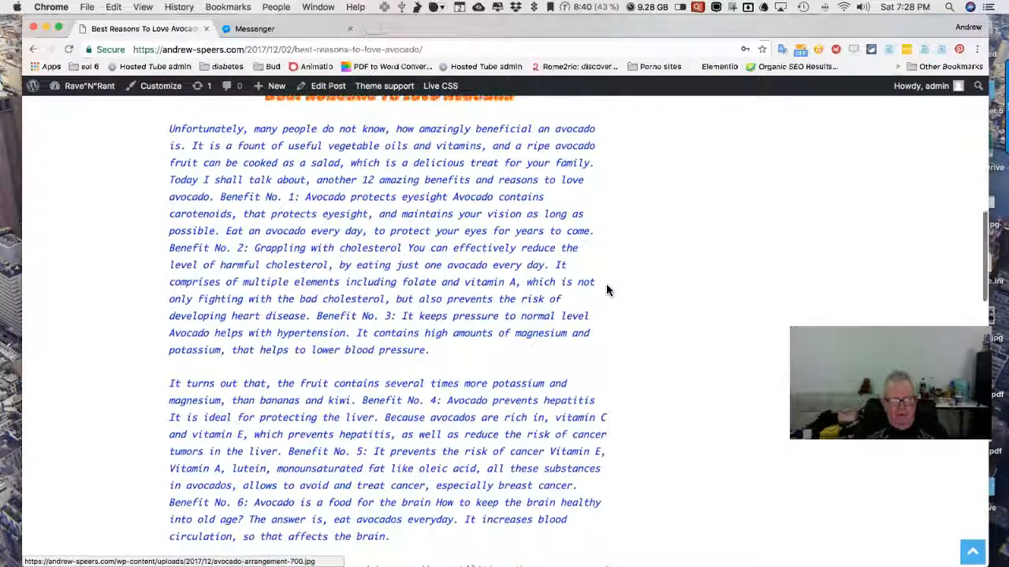
pyautogui.scroll(-3)
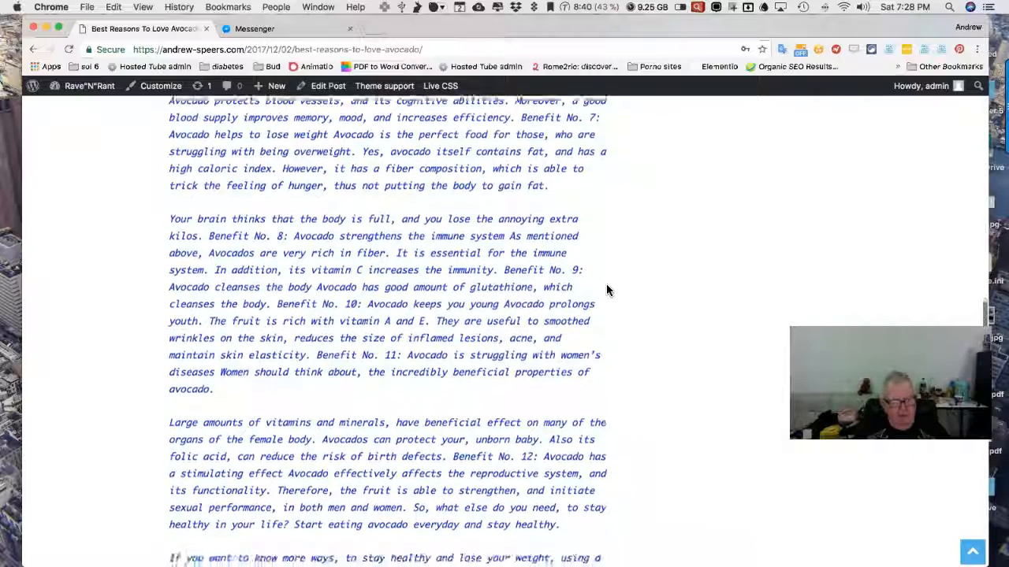
pyautogui.scroll(-3)
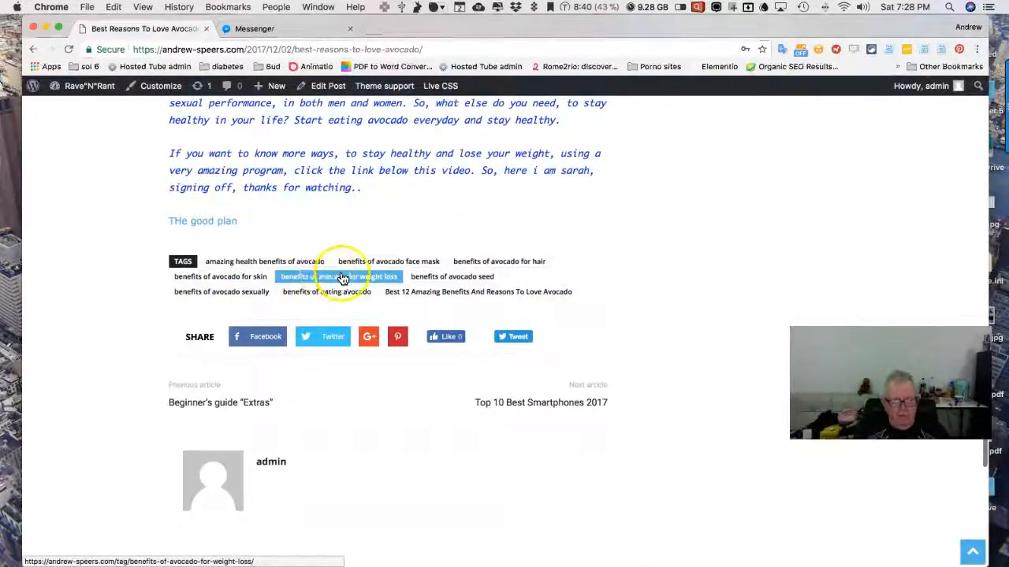
# Step: Show the tag archive for 'benefits of avocado for weight loss', listing the avocado post
pyautogui.click(339, 278)
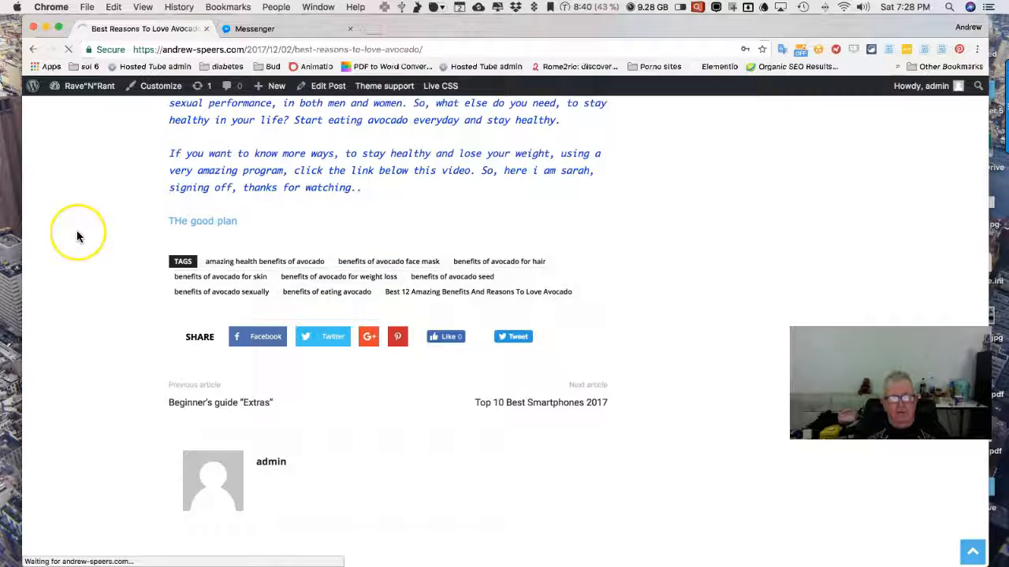
pyautogui.click(337, 276)
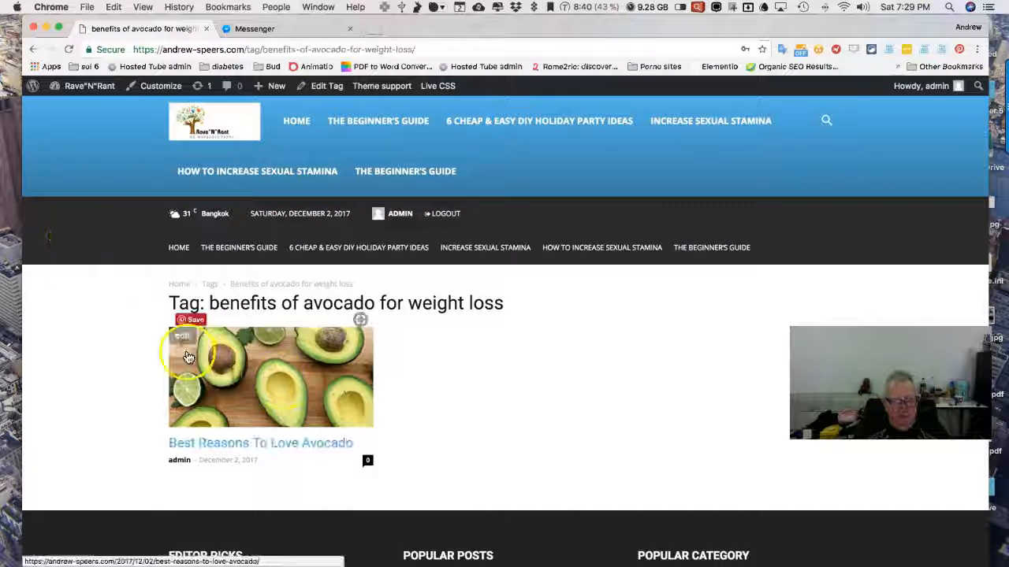